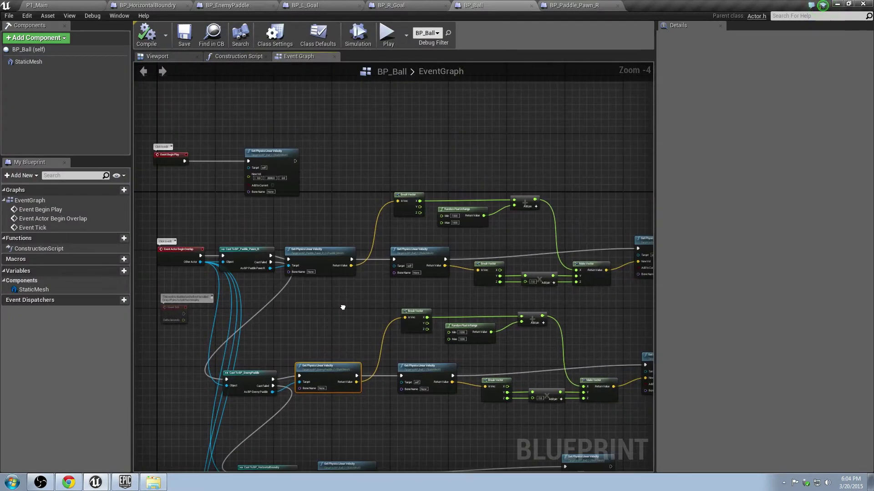
Add two new blueprint variables and name them LPlayer_Score and RPlayer_Score
scroll("down", 3)
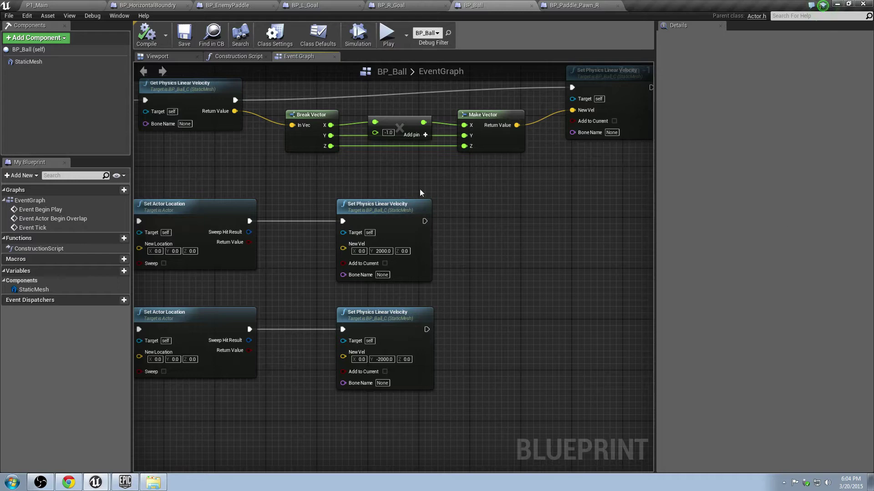
left_click(384, 207)
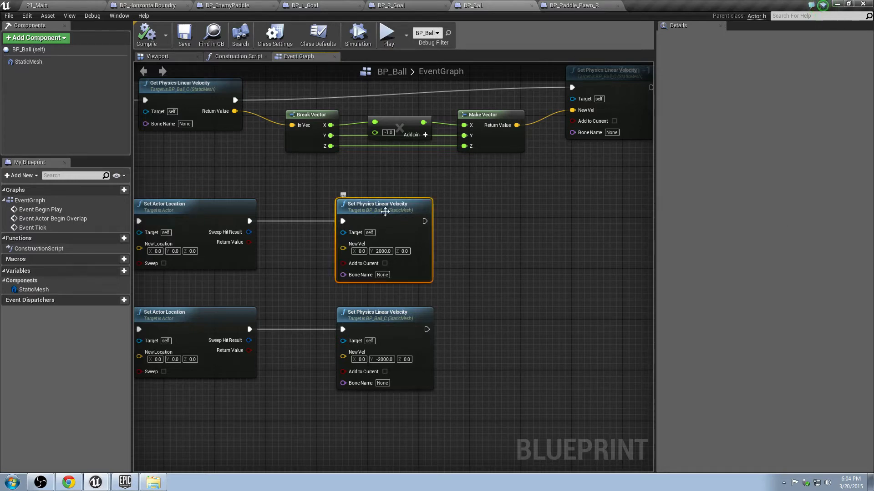
mouse_move(77, 248)
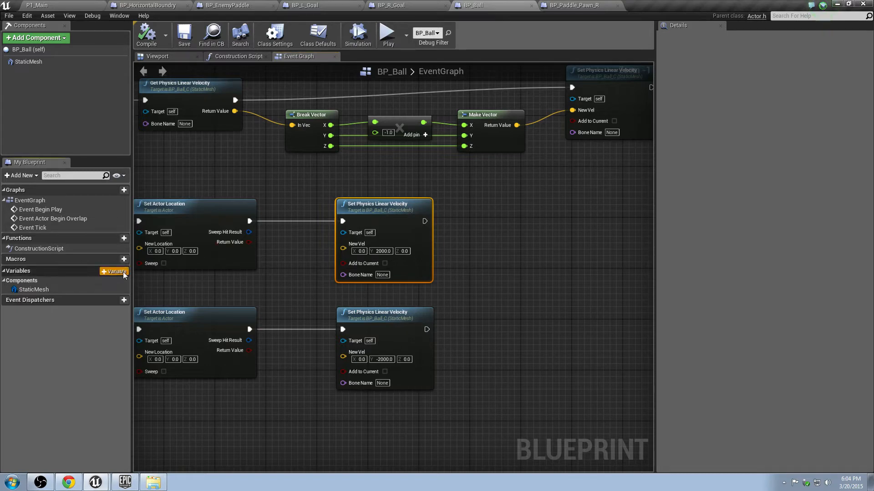
left_click(115, 272)
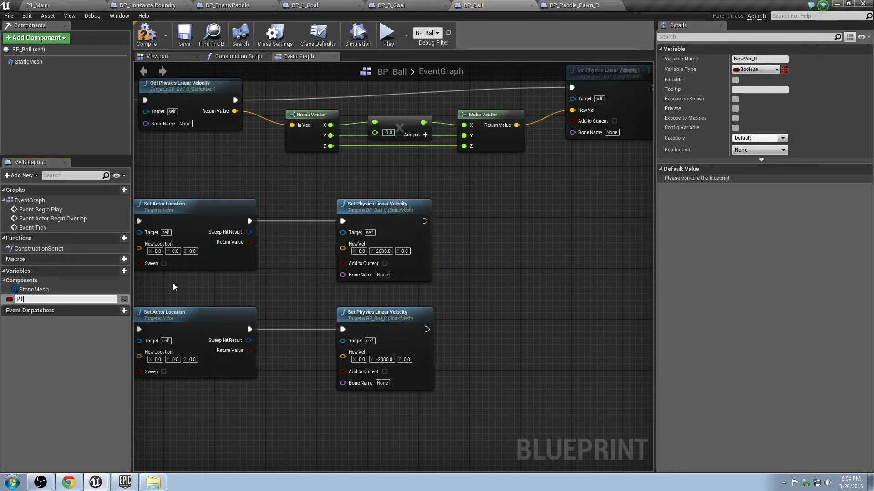
type("P1_Score")
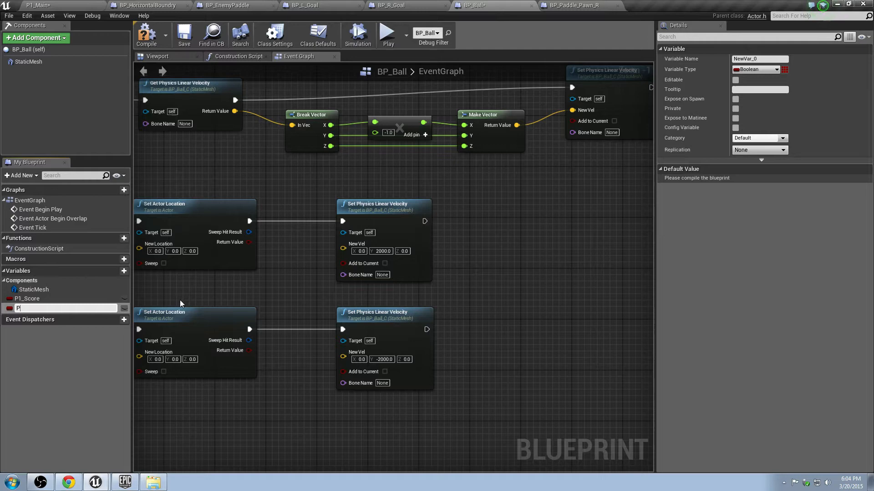
type("2_Score")
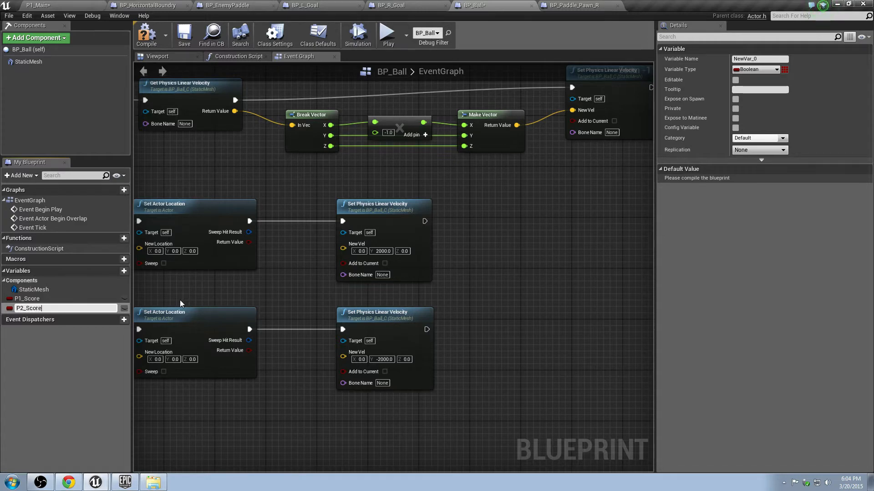
left_click(26, 298)
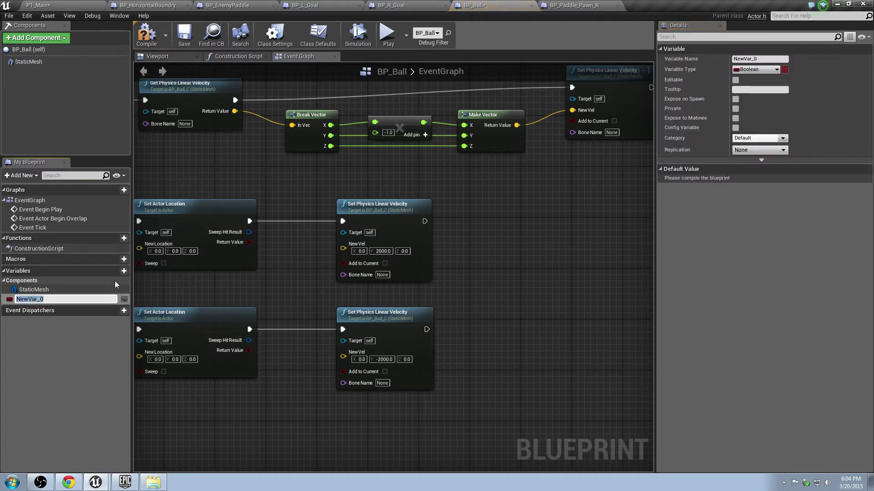
type("LPlayer_Score")
type("RPla")
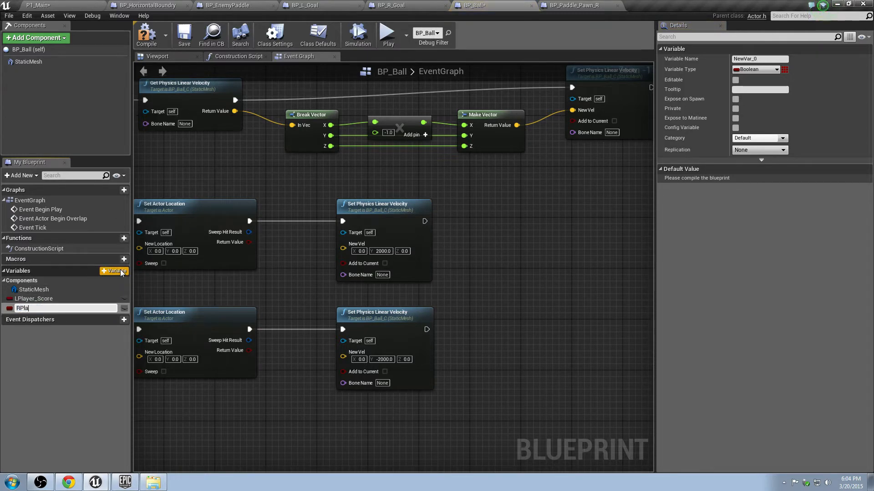
key("Enter")
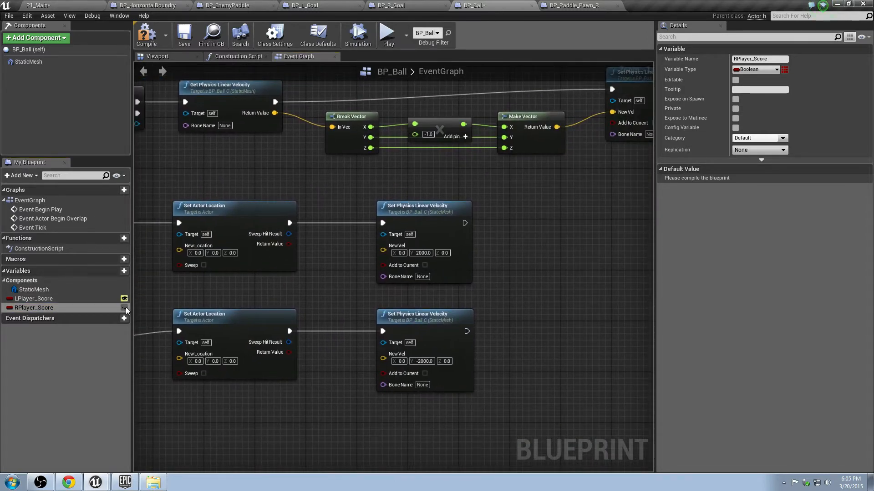
Set the Variable Type of LPlayer_Score and RPlayer_Score to Integer in Details
left_click(33, 299)
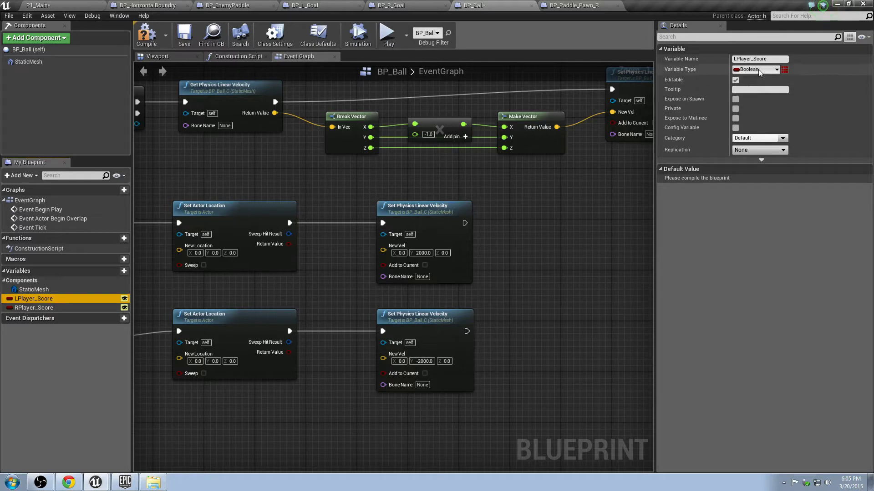
left_click(760, 69)
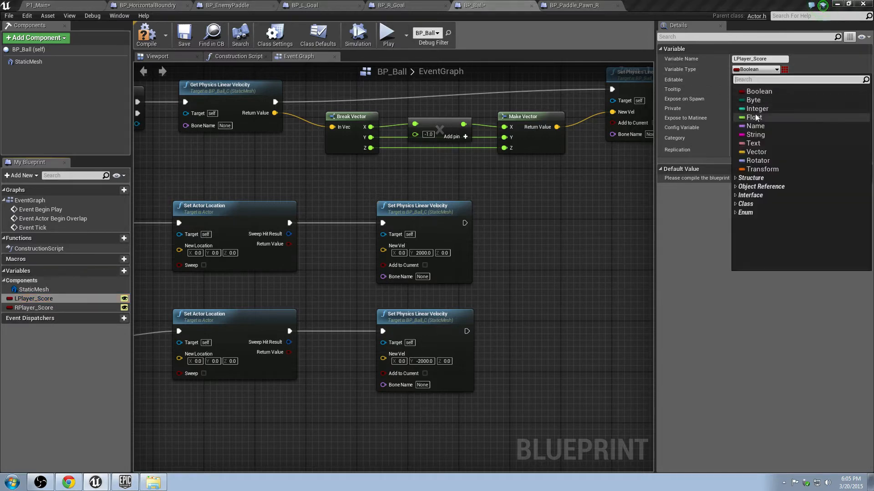
left_click(34, 308)
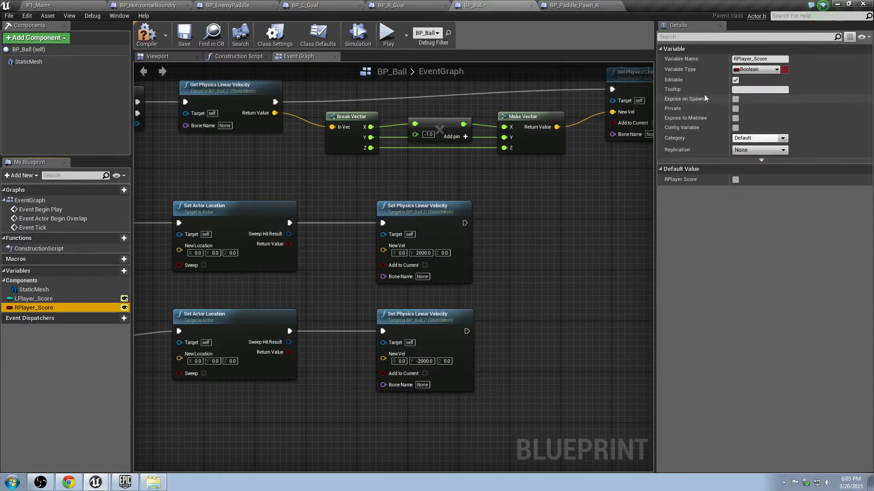
left_click(755, 70)
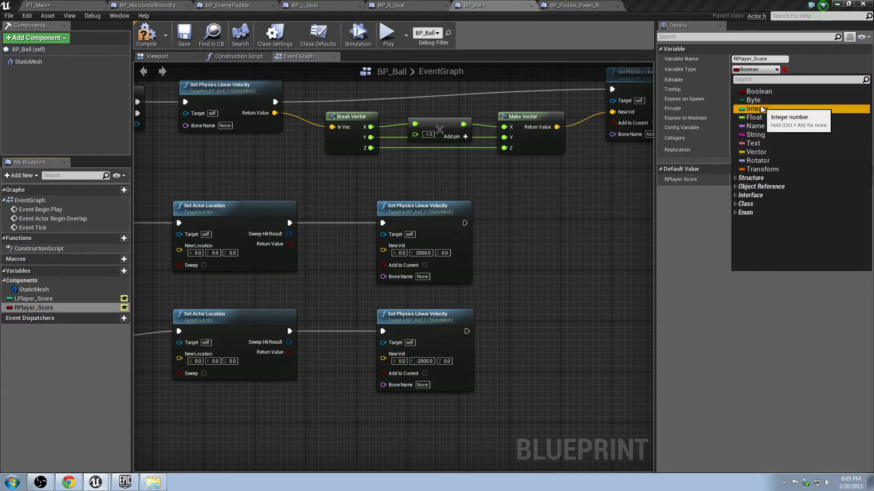
left_click(754, 109)
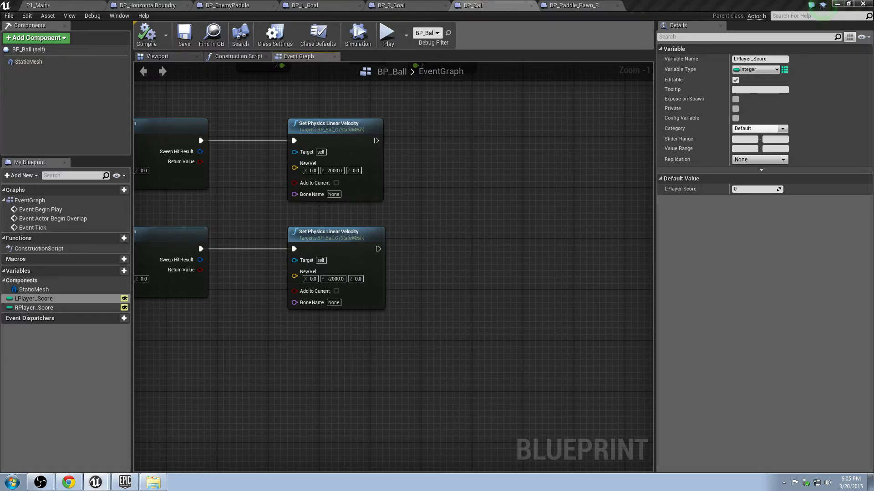
mouse_move(662, 234)
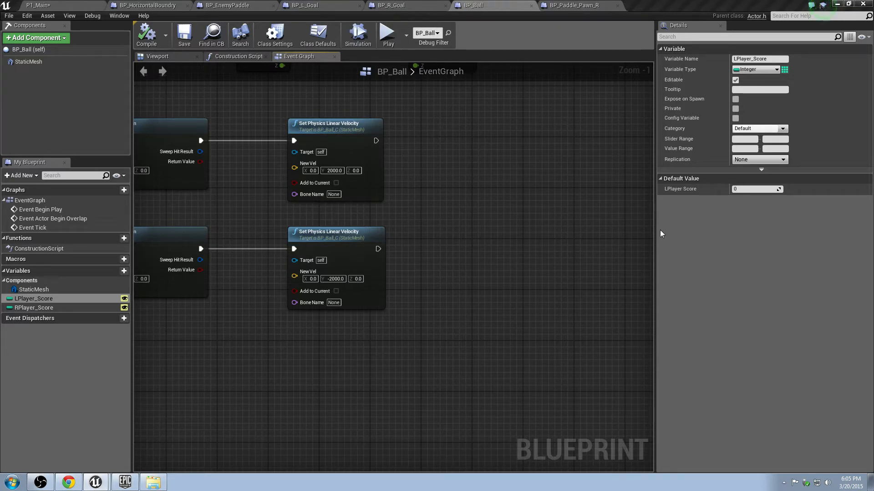
mouse_move(459, 217)
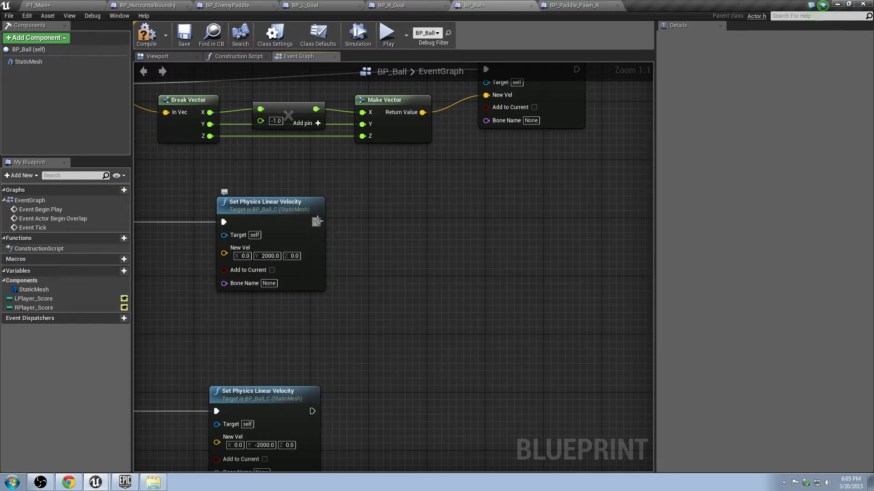
Chain a Set RPlayer Score node after the upper velocity reset and place a Get RPlayer Score node
left_click_drag(318, 221, 429, 220)
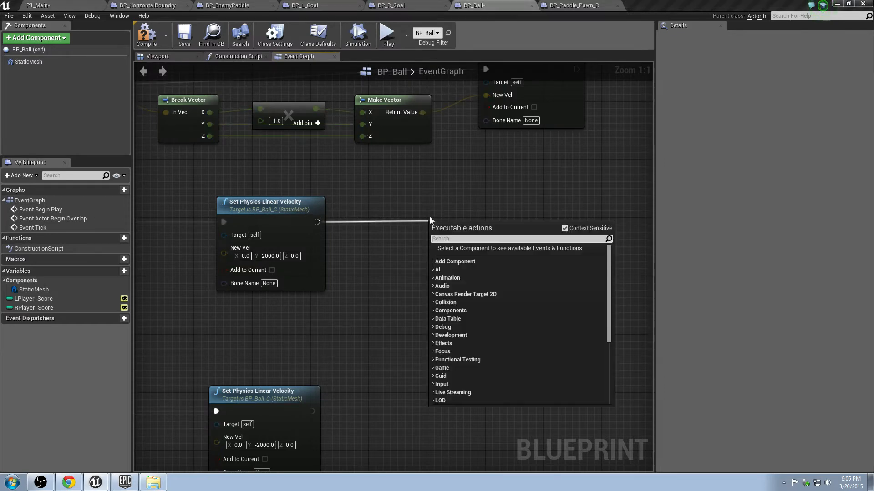
type("set RPl")
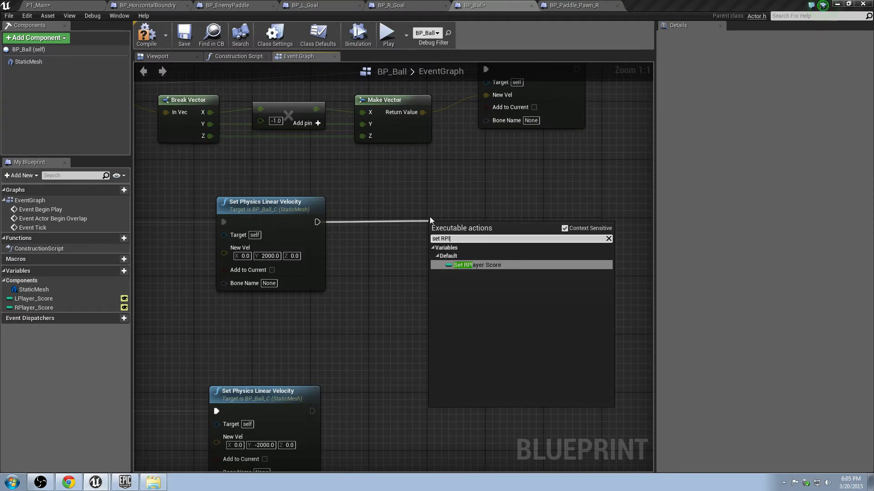
left_click(477, 265)
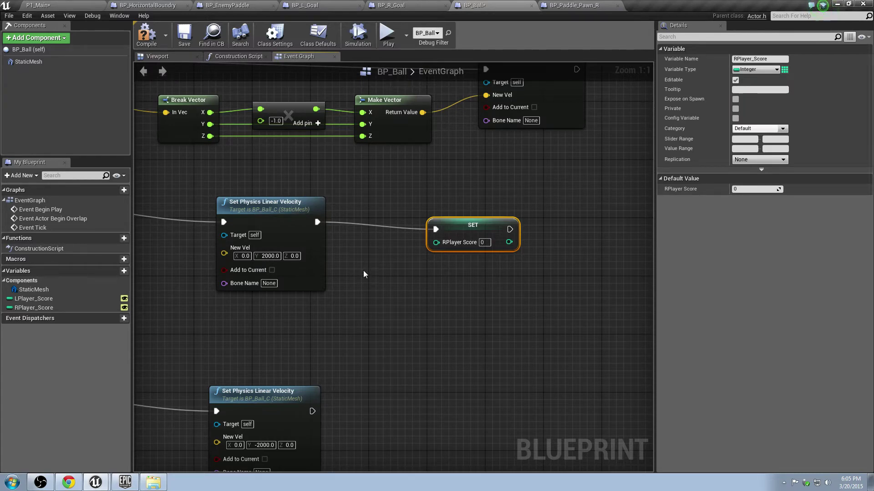
right_click(364, 275)
type("get RPlayer")
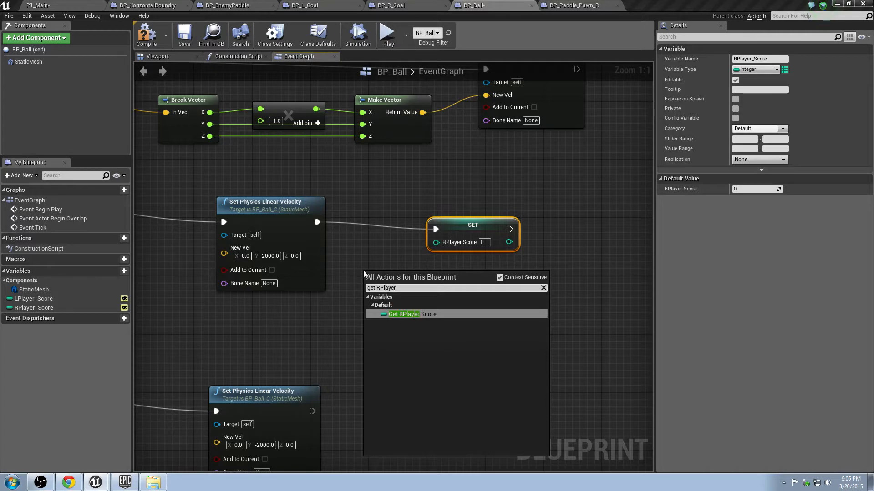
left_click(403, 314)
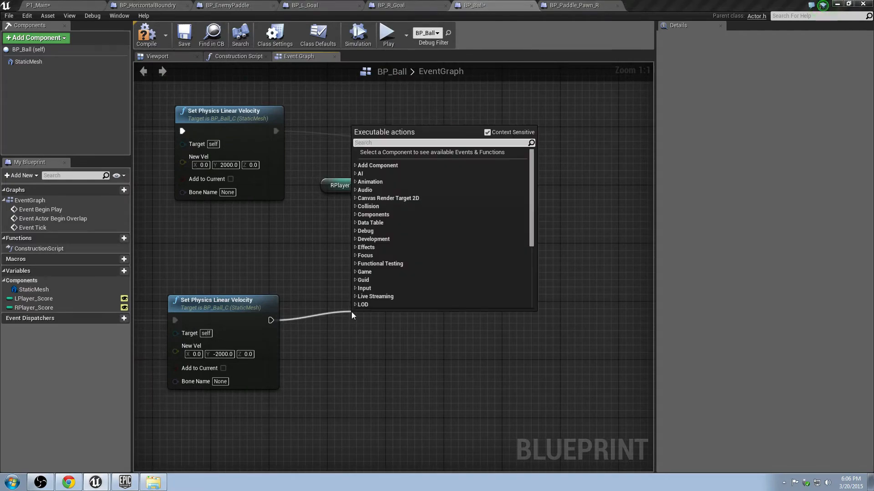
mouse_move(277, 283)
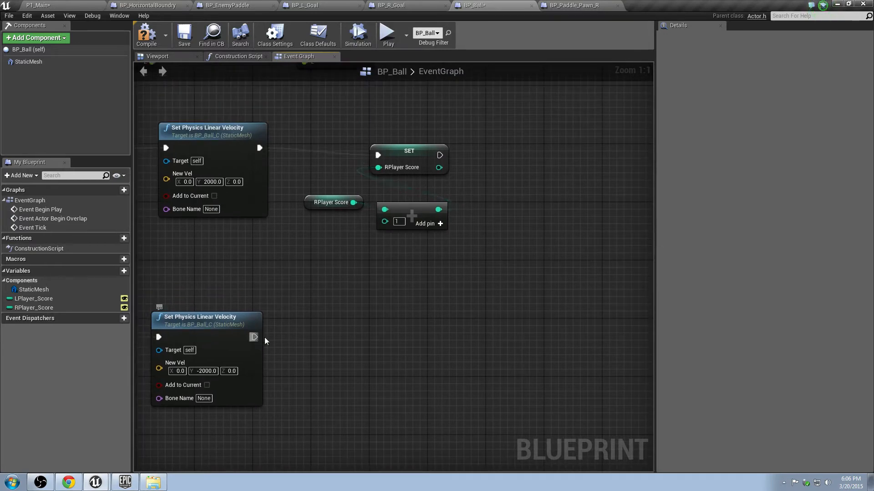
Chain Set LPlayer Score after the lower velocity reset, swapping the copied getter for LPlayer Score
left_click_drag(254, 337, 377, 325)
type("set LPlay")
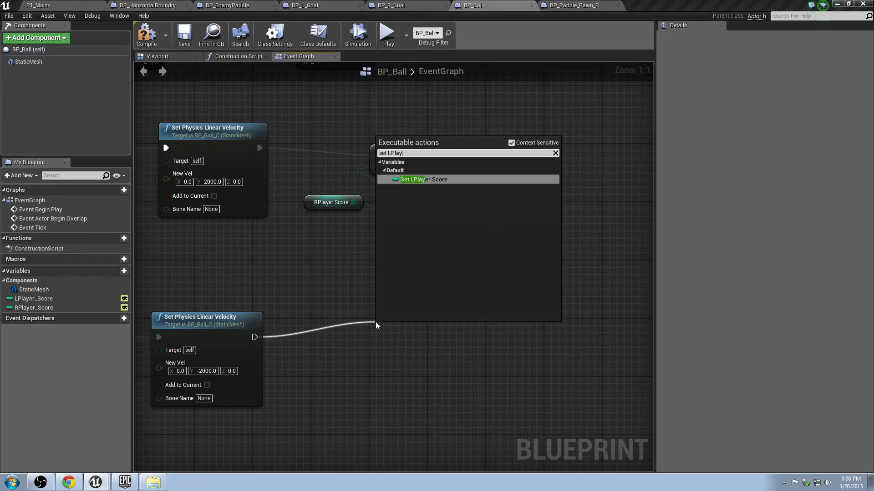
left_click(425, 179)
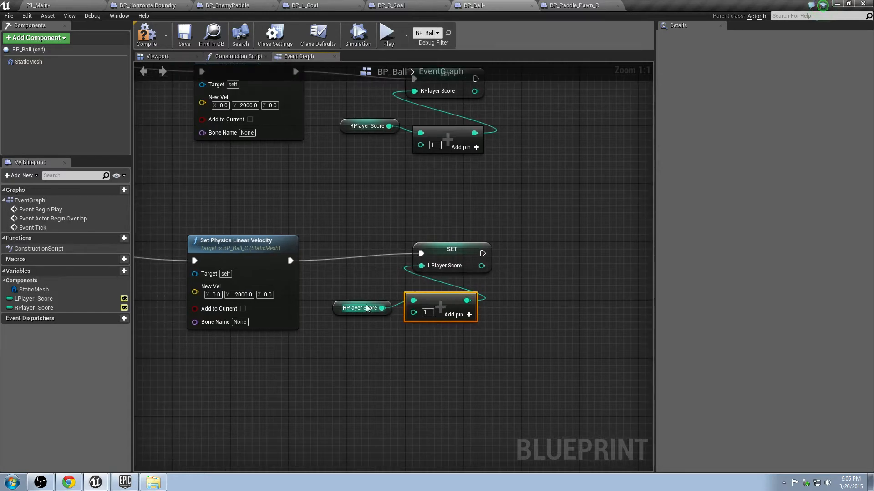
left_click(451, 253)
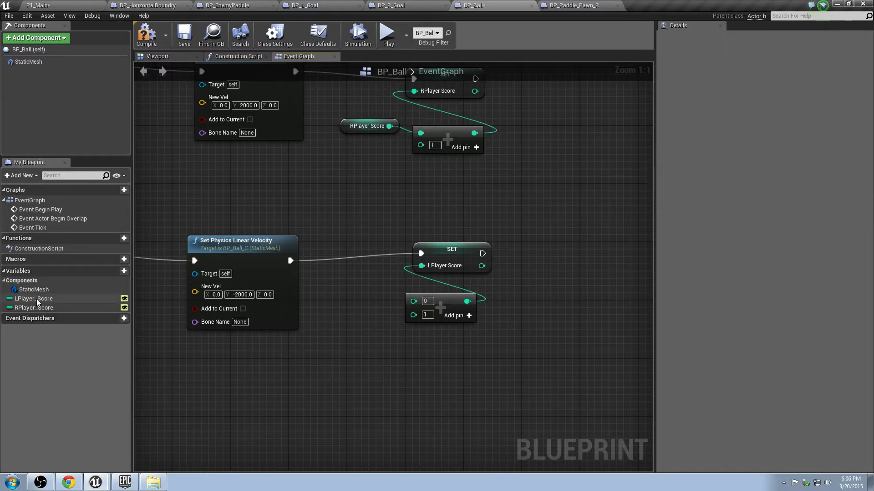
left_click(33, 299)
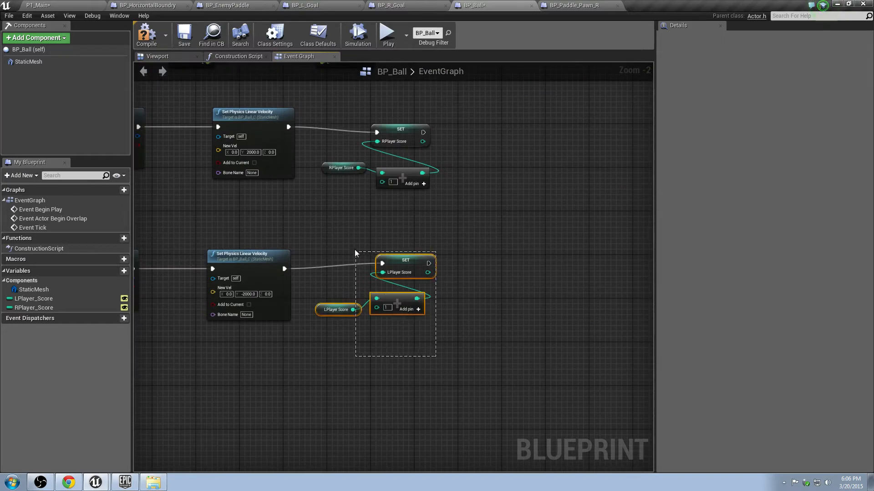
Save BP_Ball, play-test the Pong level, and return to the BP_Ball blueprint graph
left_click(183, 34)
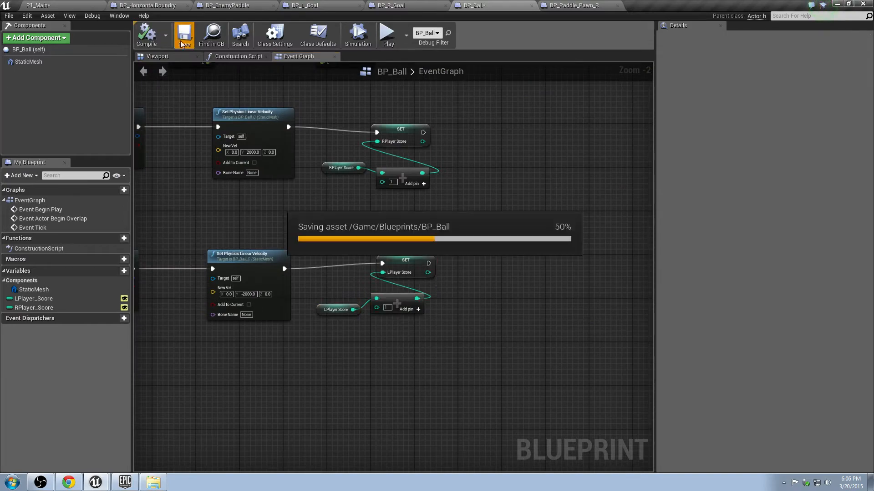
left_click(33, 308)
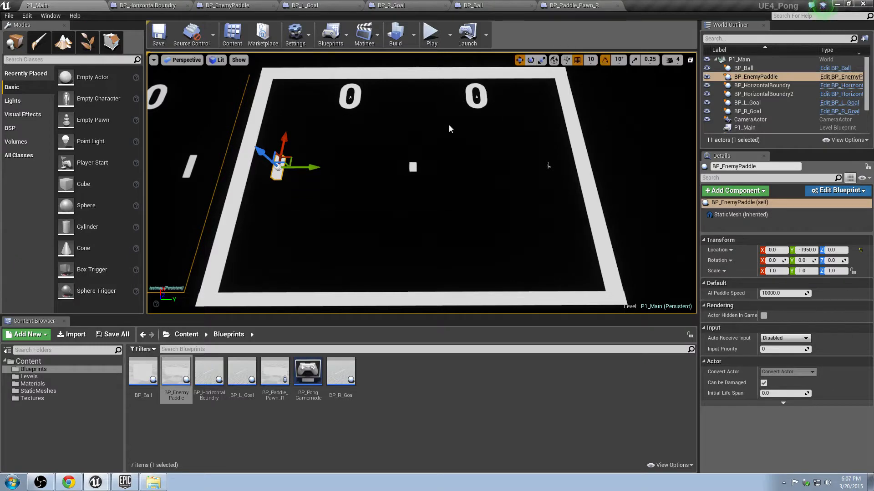
left_click(432, 32)
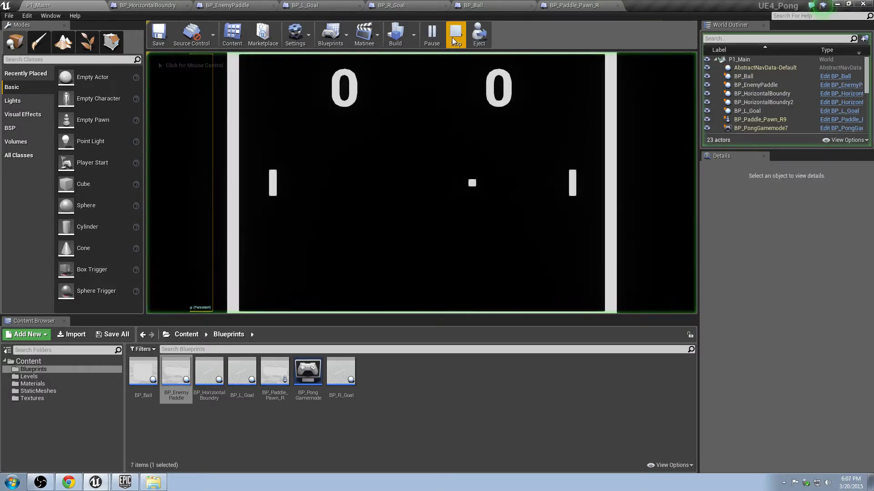
left_click(455, 34)
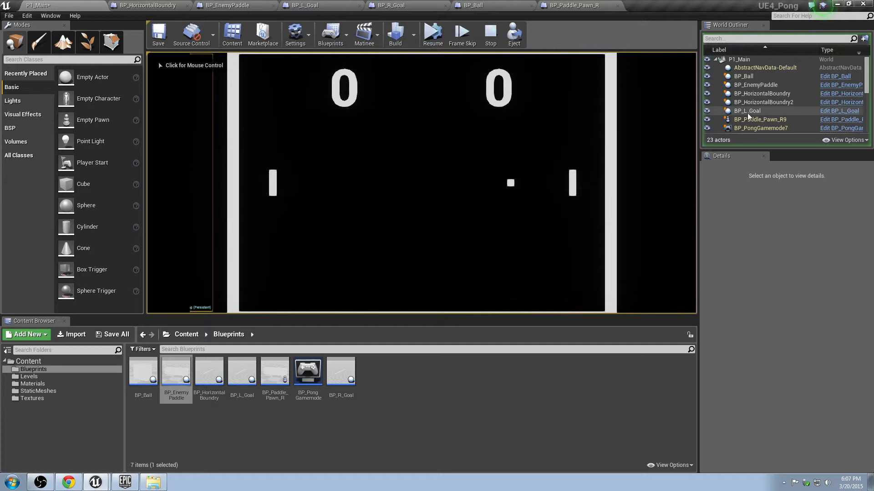
left_click(743, 76)
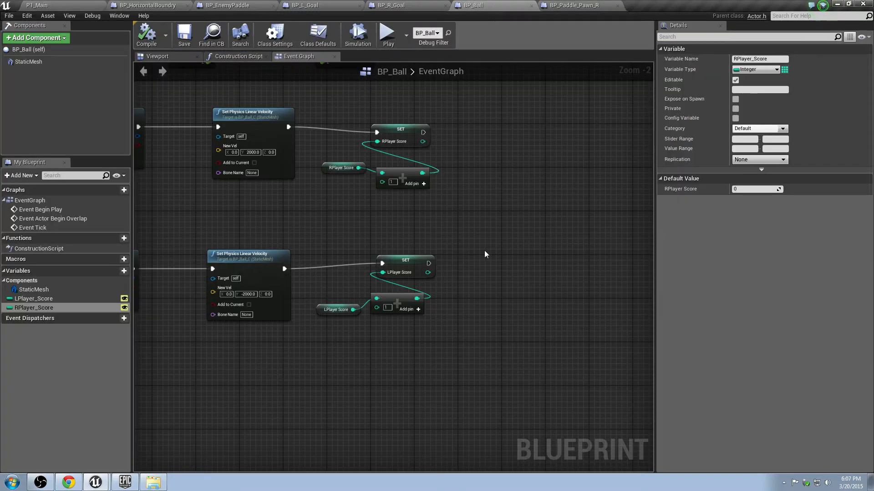
mouse_move(320, 95)
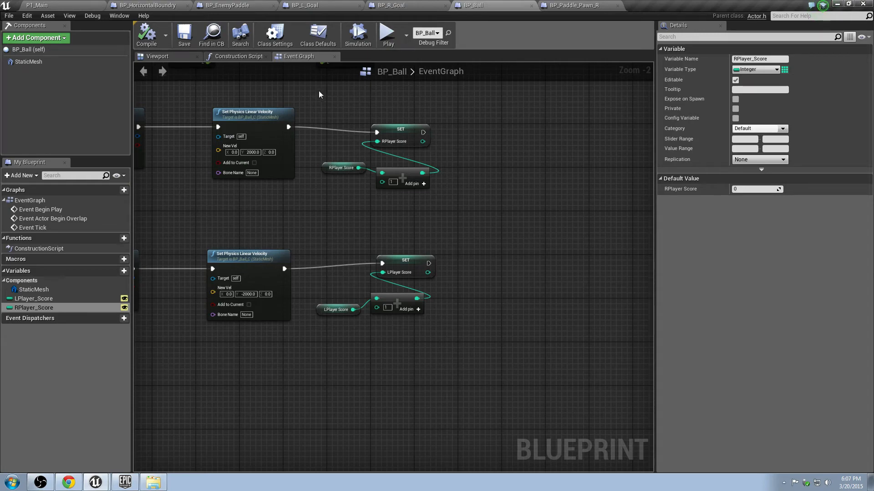
Play the level again with BP_Ball selected, watching LPlayer and RPlayer scores reach 1
left_click(578, 5)
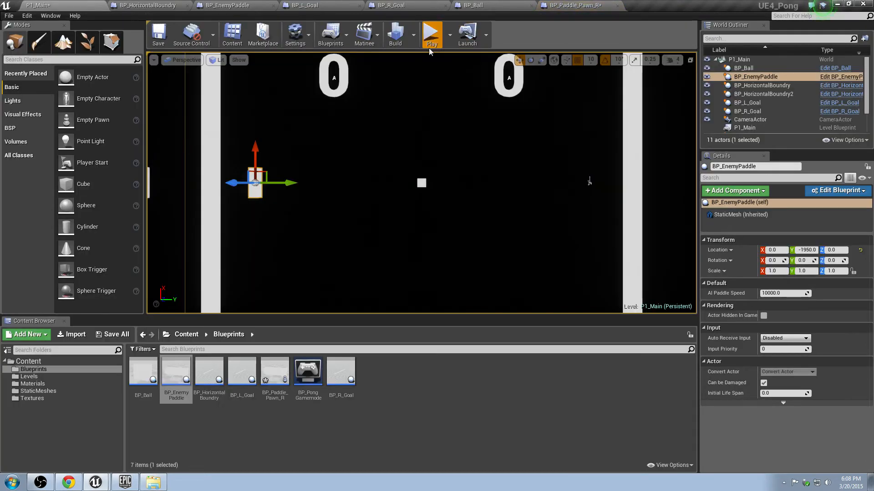
left_click(431, 32)
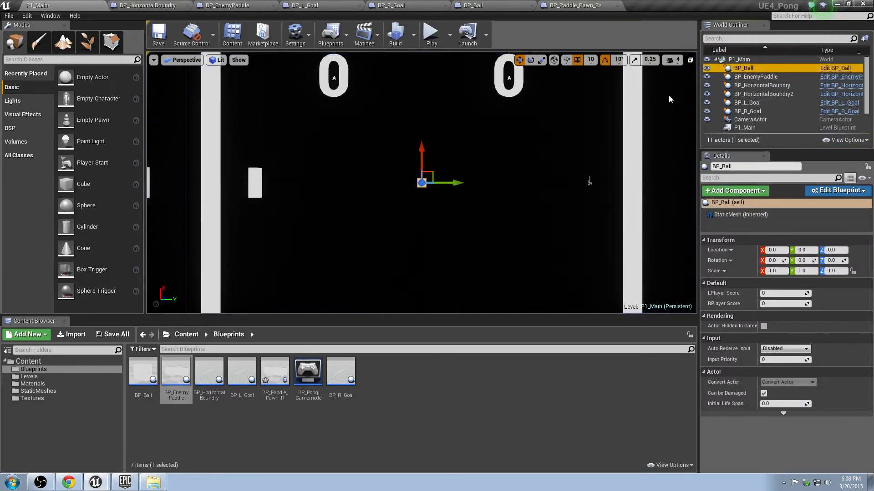
left_click(432, 33)
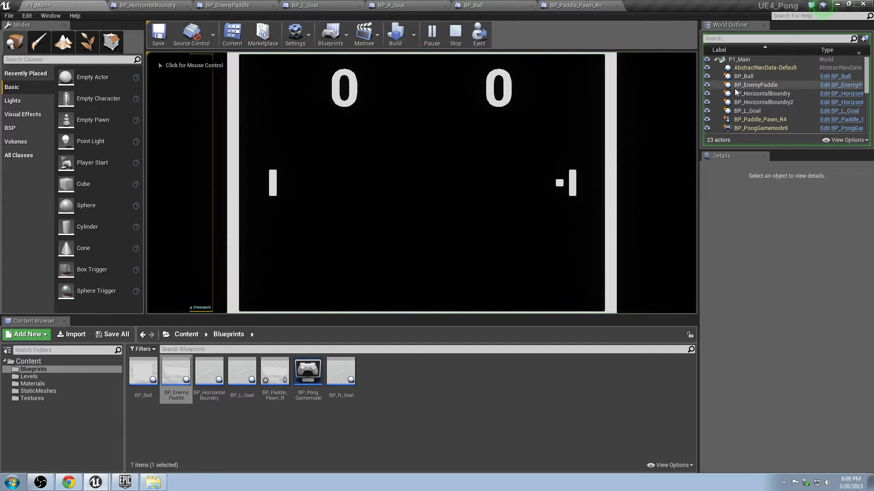
left_click(743, 76)
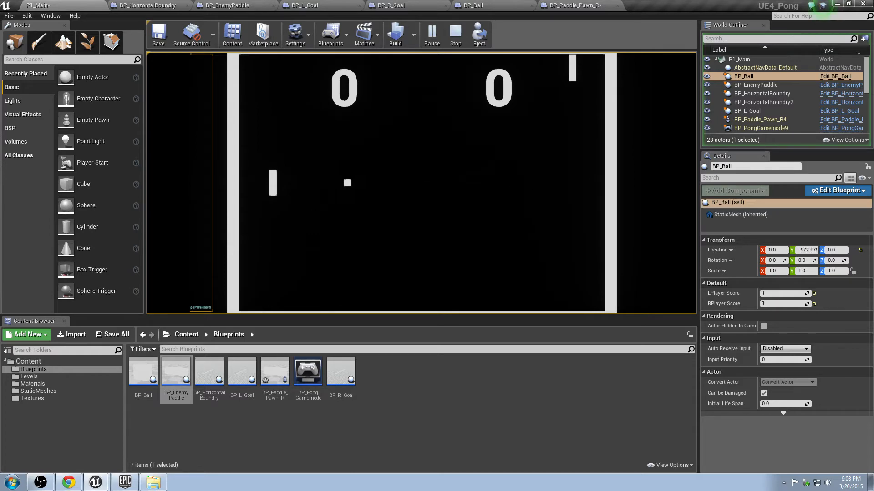
left_click(455, 35)
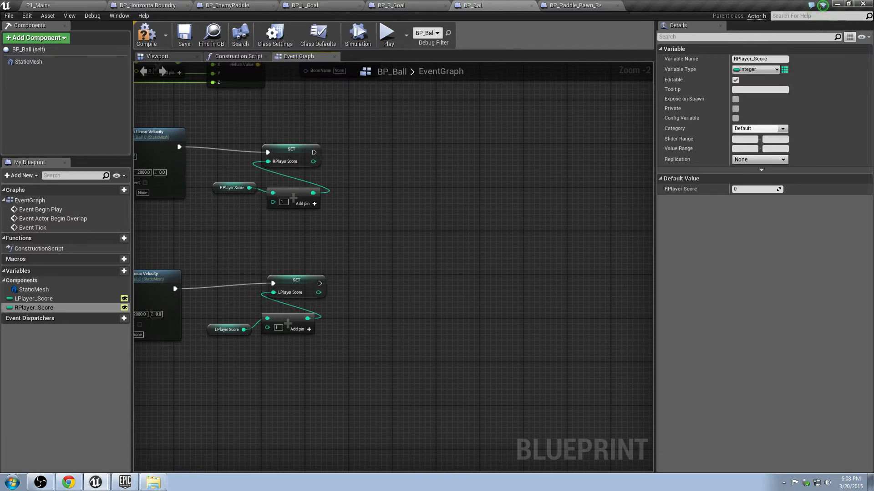
mouse_move(371, 210)
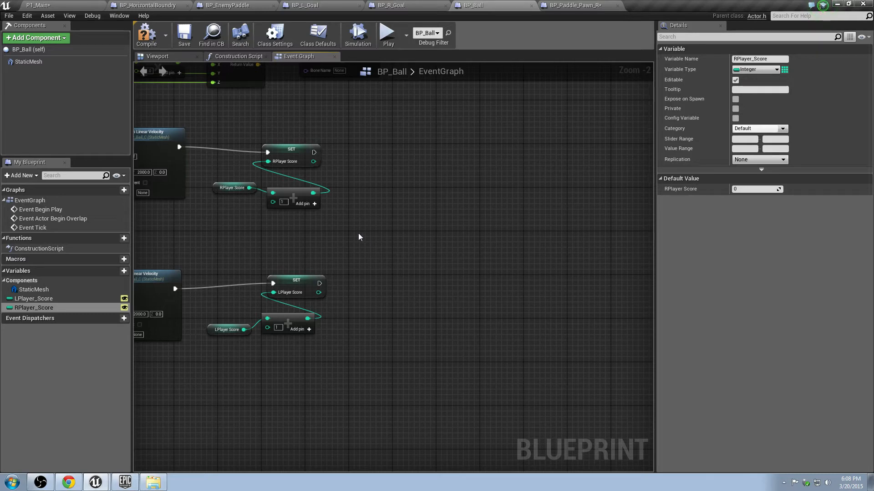
mouse_move(360, 237)
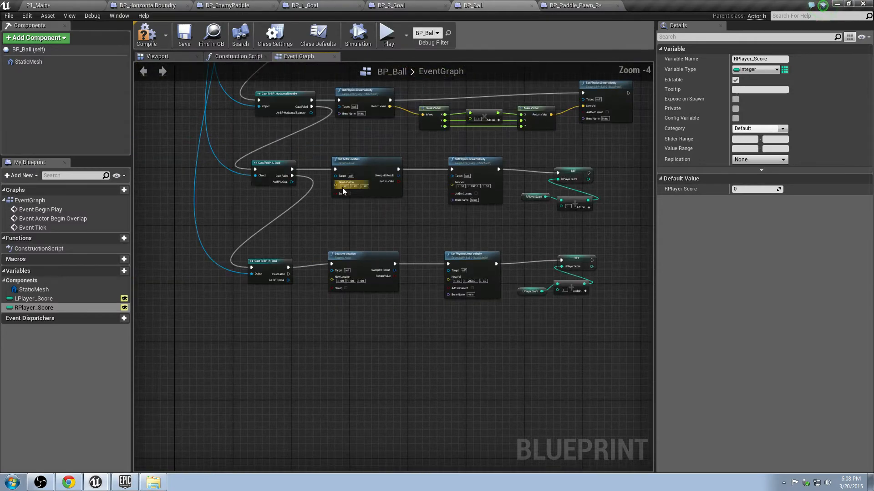
Return to the P1_Main level editor after stopping play
left_click(32, 5)
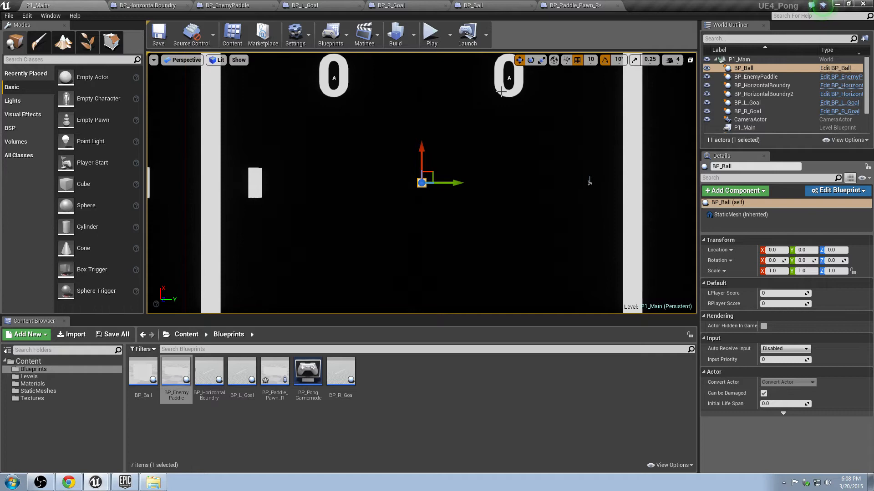
mouse_move(332, 67)
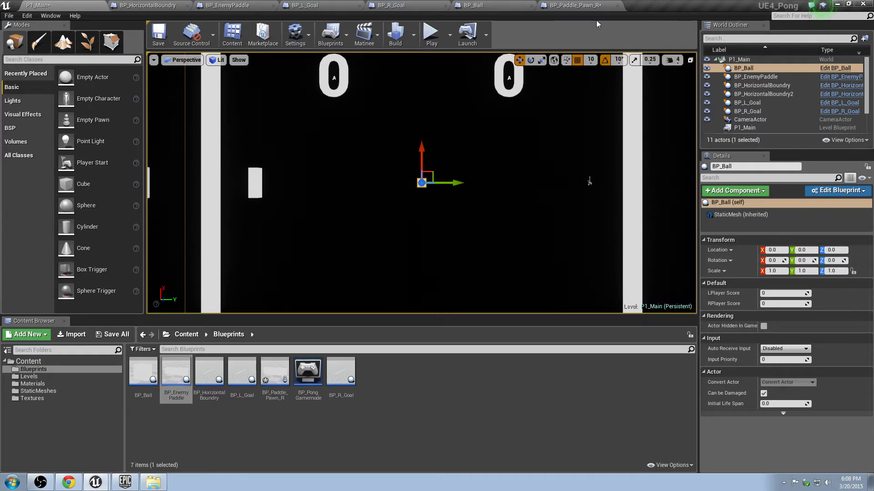
Browse the BP_Paddle_Pawn_R, BP_Ball and BP_R_Goal graphs, then view BP_EnemyPaddle's EventGraph
left_click(577, 8)
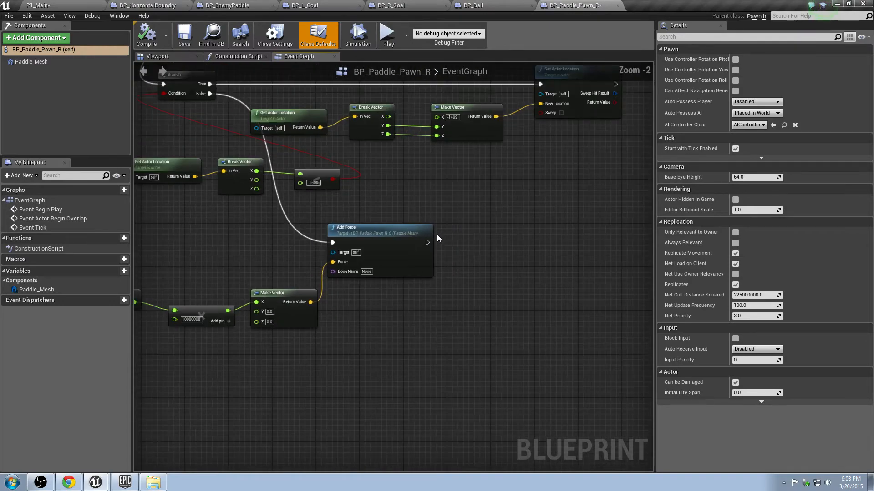
left_click(481, 4)
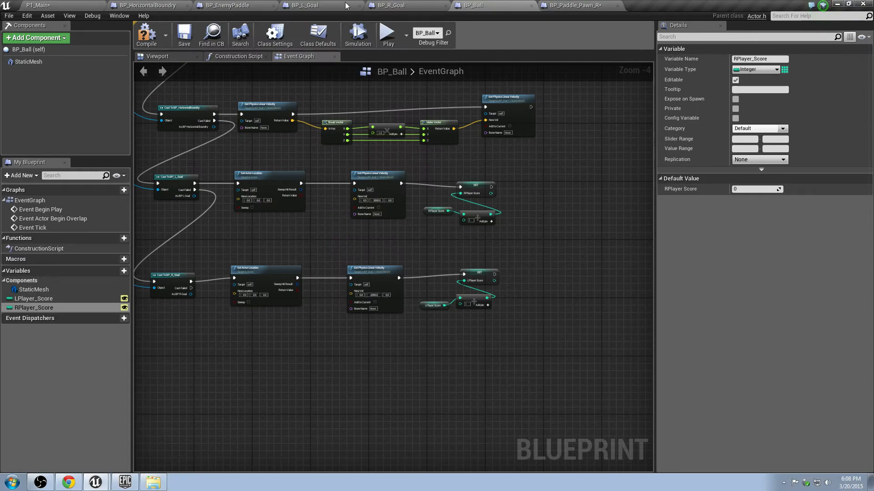
left_click(408, 7)
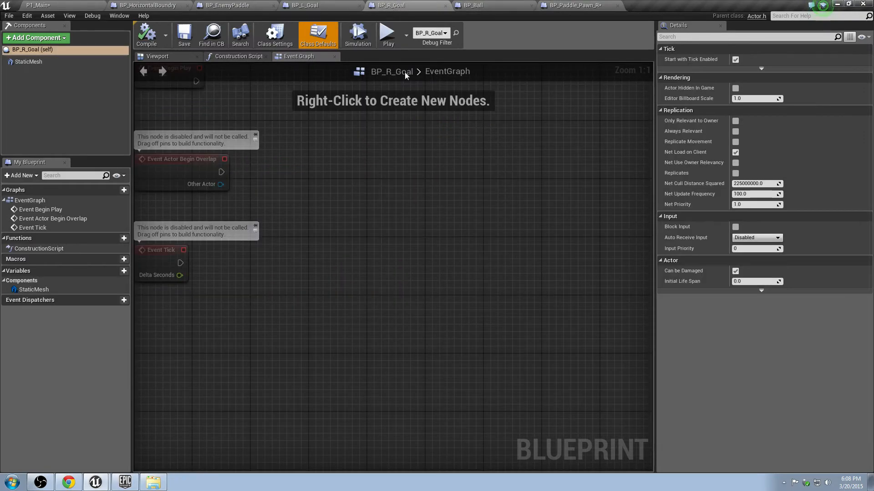
left_click(479, 4)
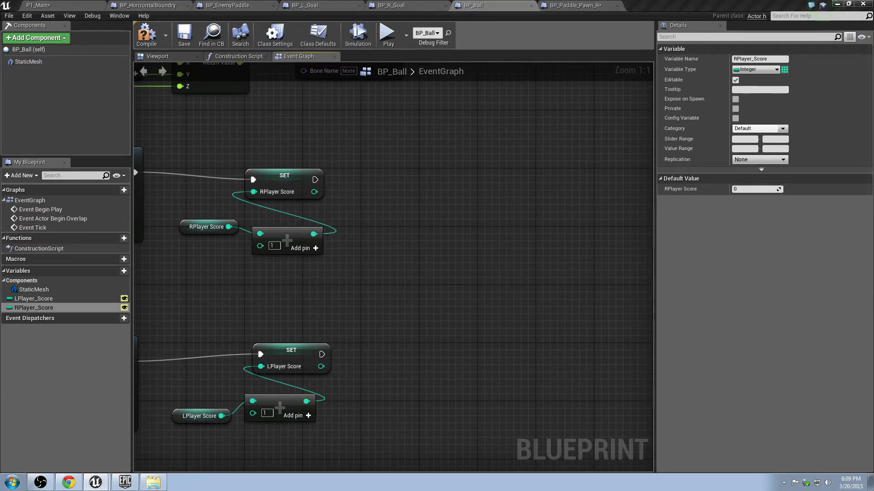
mouse_move(359, 206)
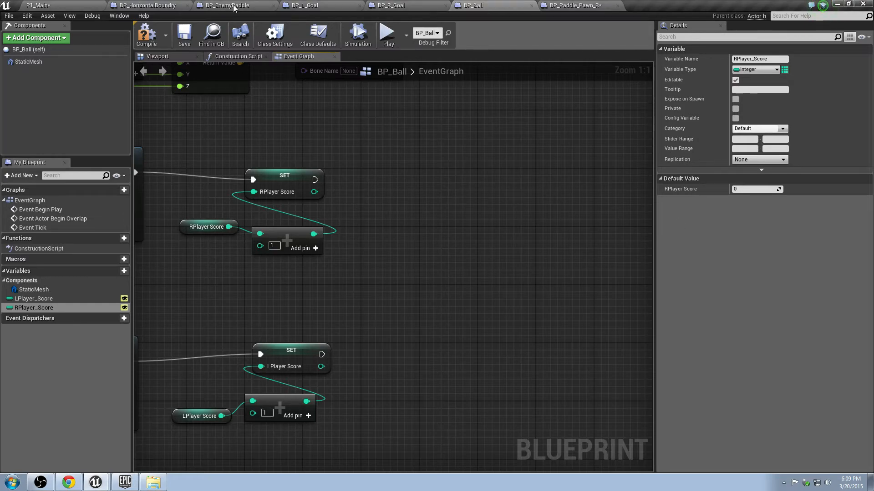
left_click(231, 6)
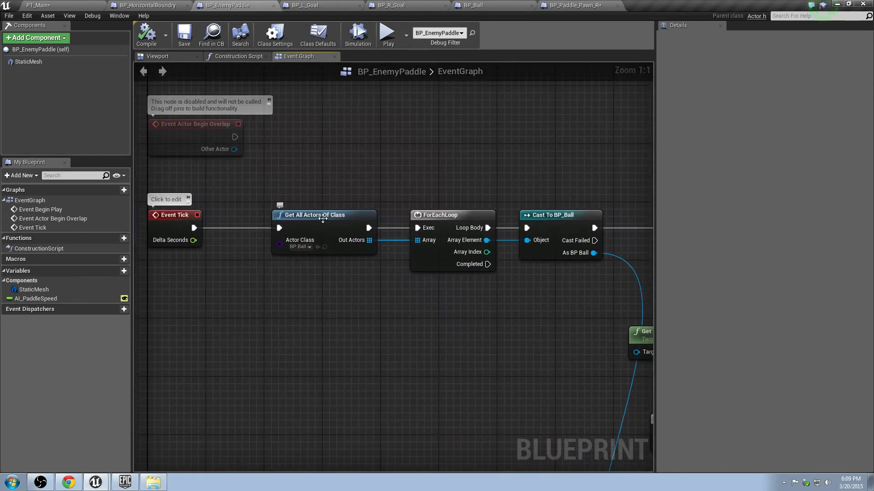
mouse_move(460, 210)
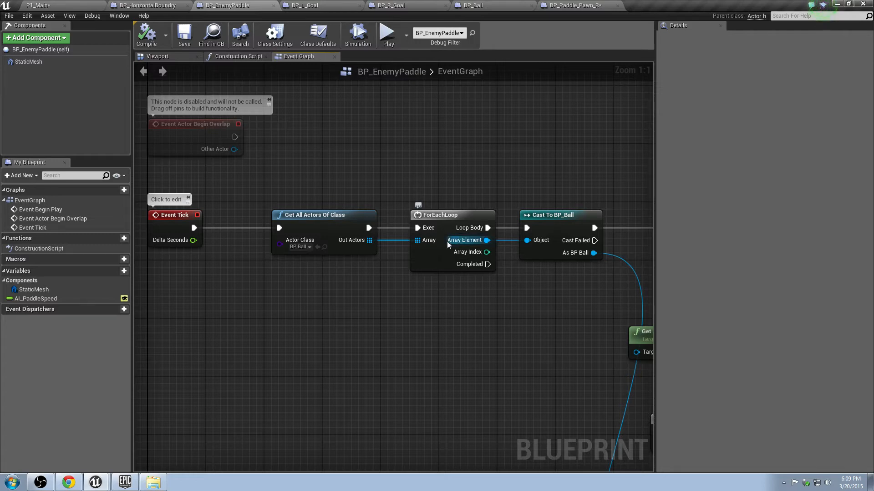
mouse_move(537, 3)
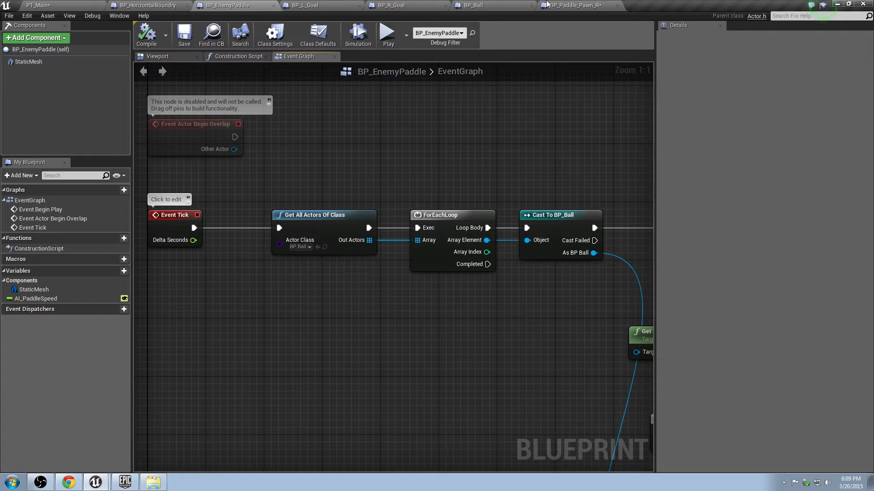
Add a Get All Actors Of Class node after SET RPlayer Score in BP_Ball
left_click(475, 5)
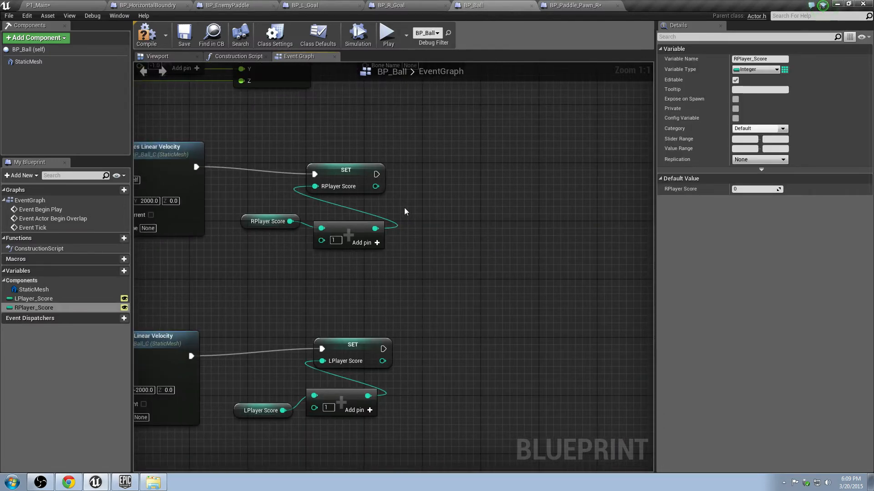
mouse_move(392, 194)
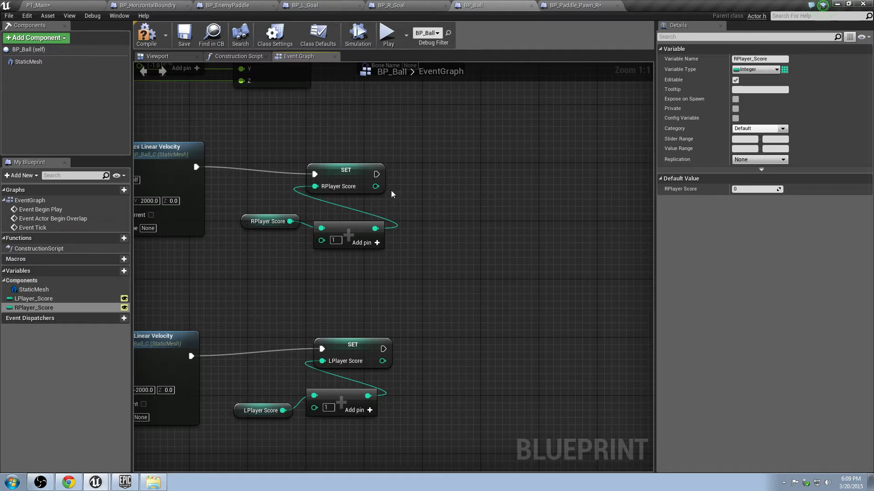
left_click_drag(378, 174, 446, 184)
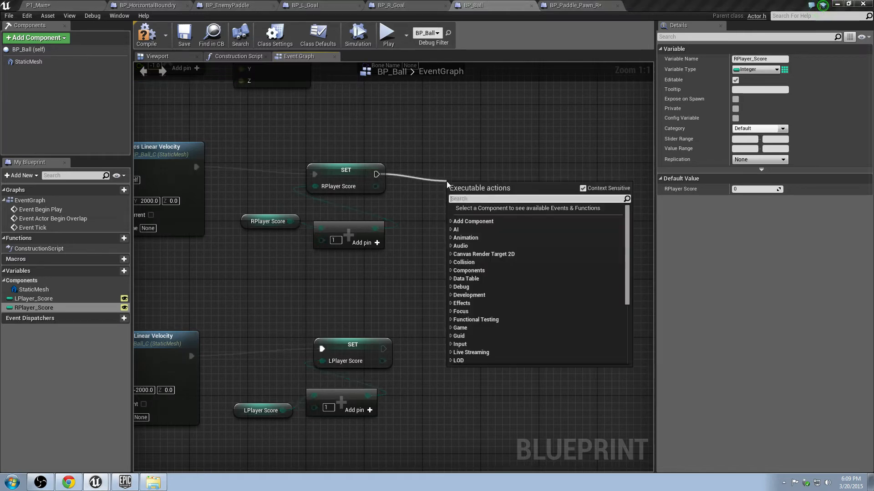
type("get all")
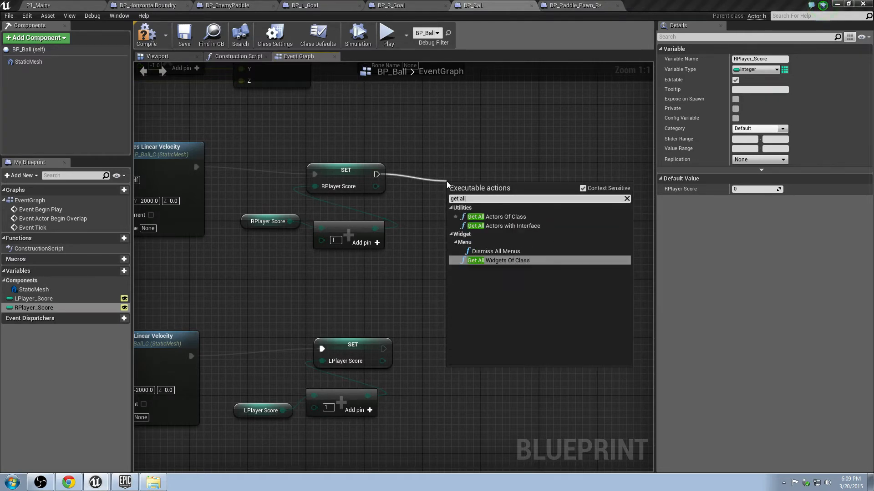
type("actor")
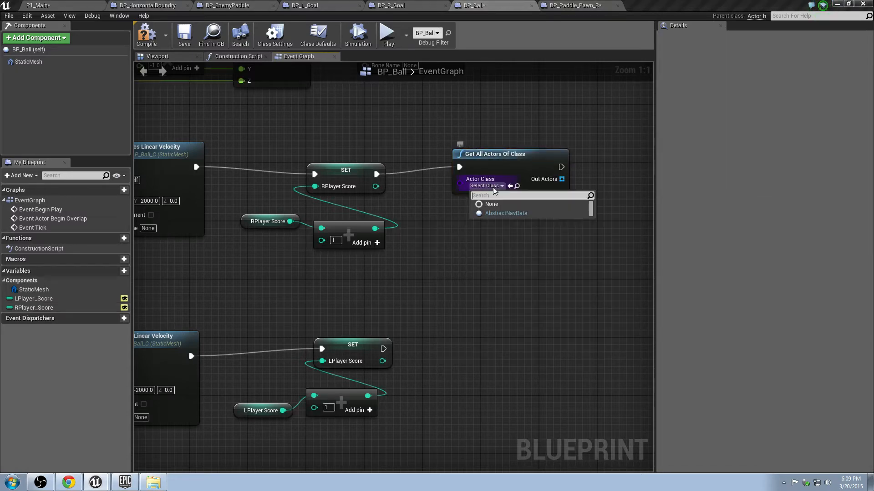
type("BP")
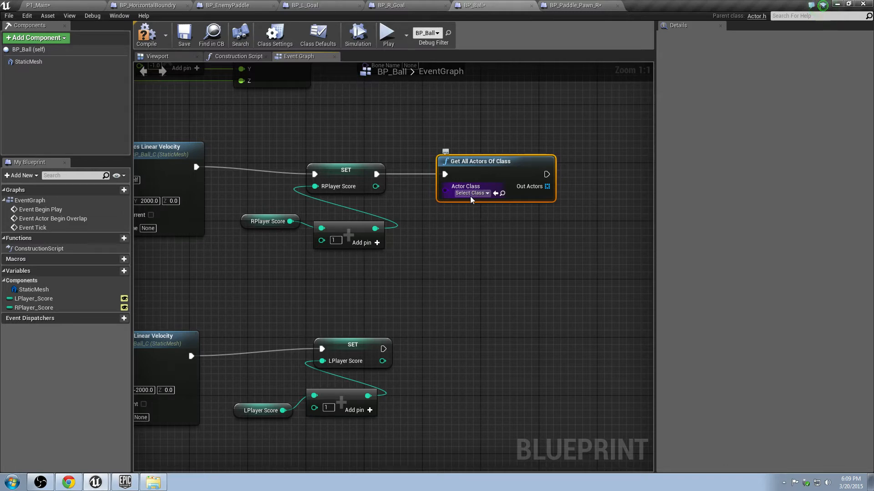
left_click(470, 193)
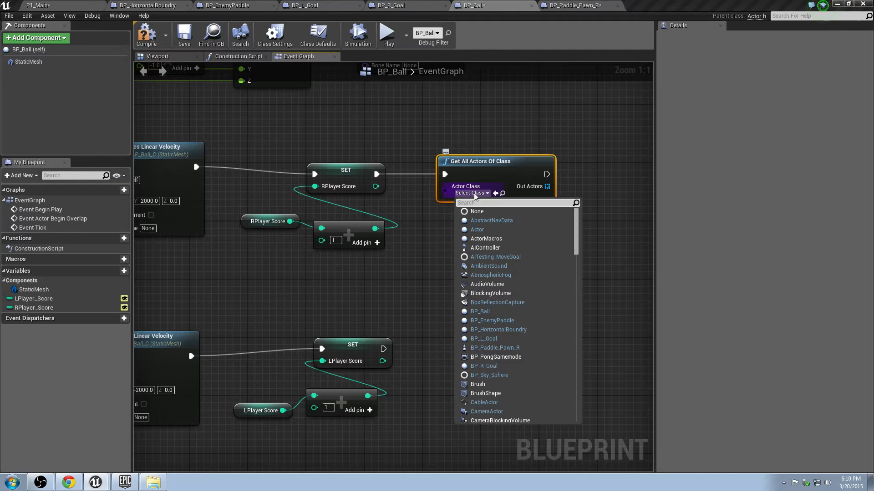
Check the score text actor in the level, then set the node's Actor Class to TextRenderActor
left_click(496, 175)
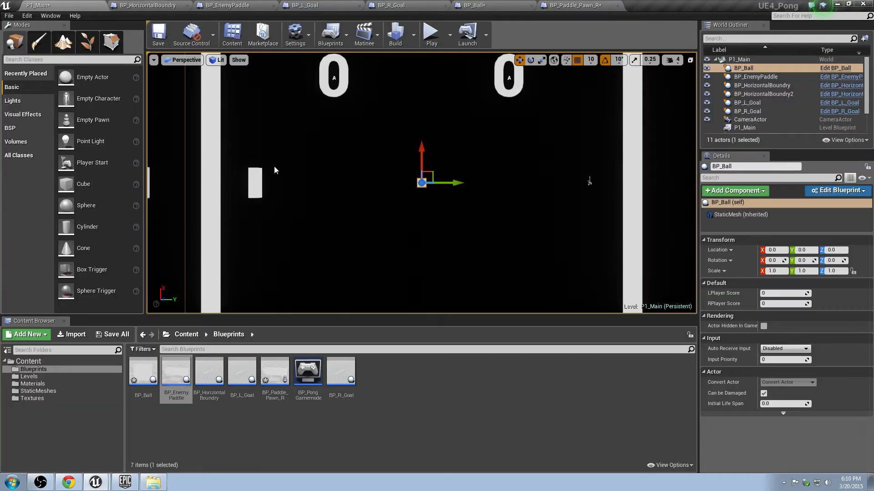
left_click(508, 78)
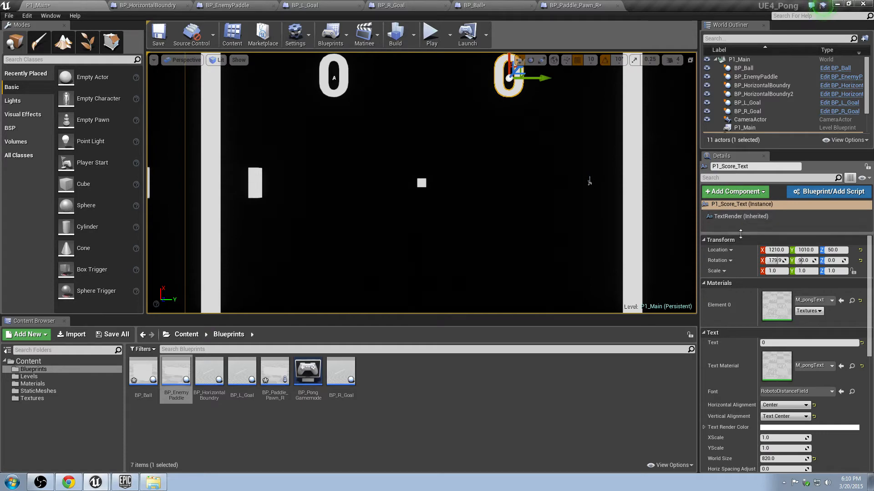
left_click(578, 4)
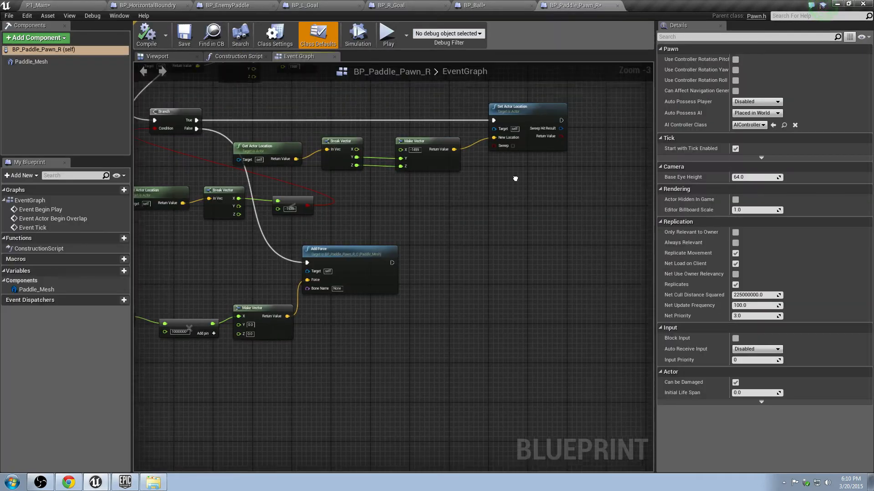
left_click(477, 5)
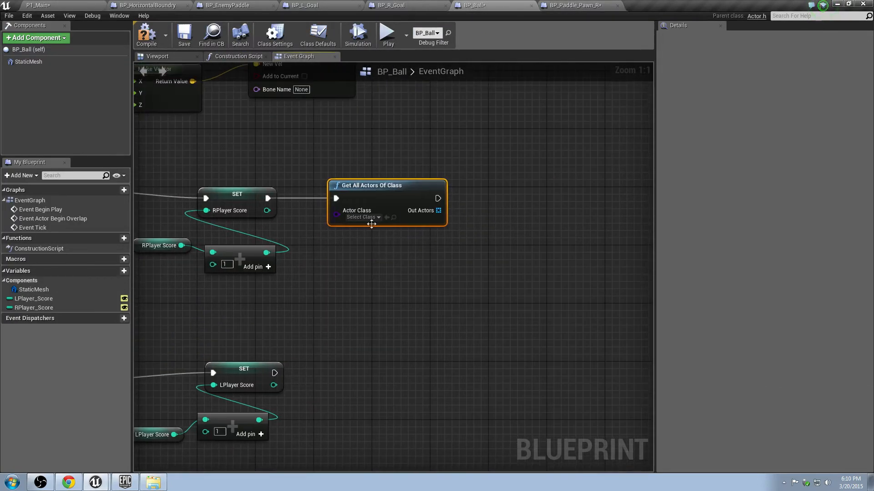
left_click(361, 217)
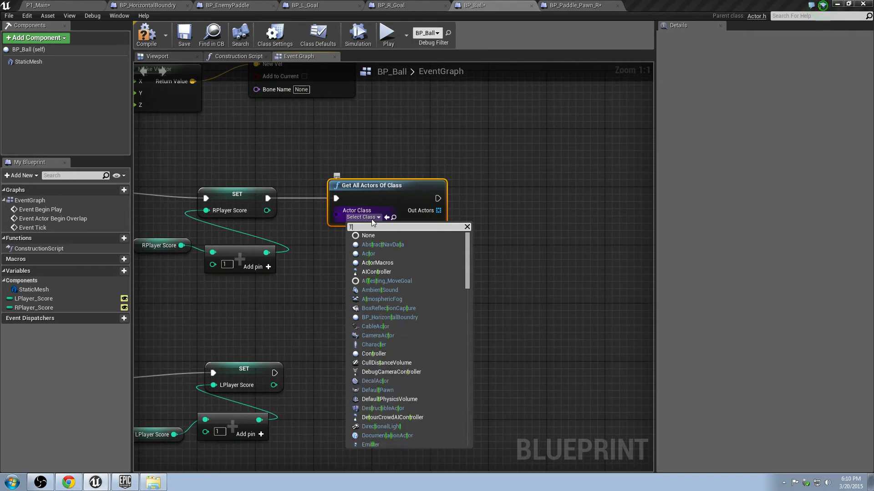
type("ext Render")
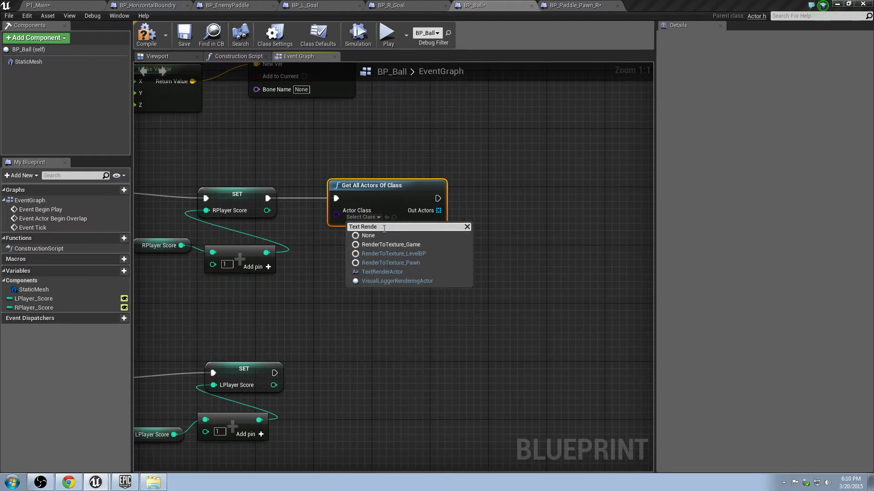
mouse_move(382, 272)
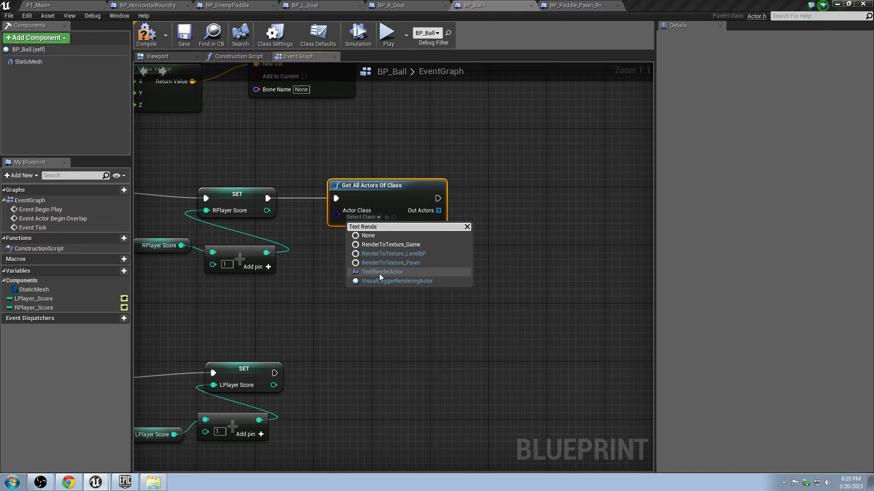
left_click(381, 272)
type("for")
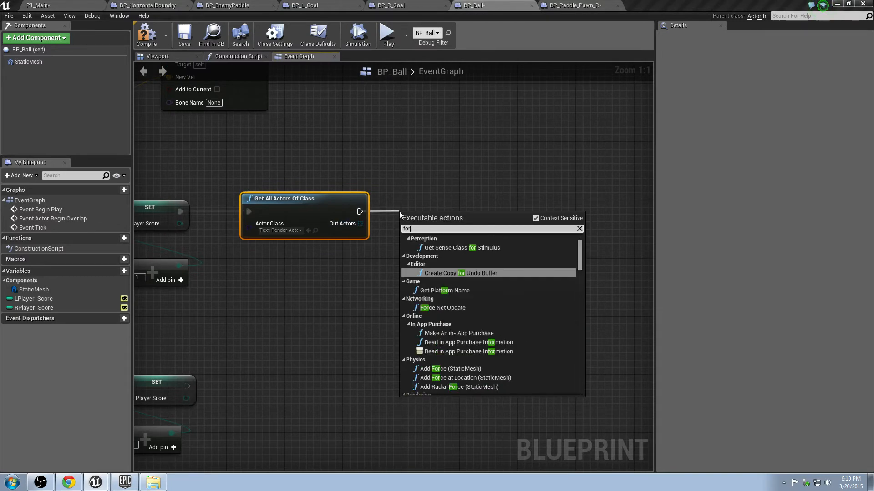
Loop over the found actors with ForEachLoop and cast each Array Element to TextRenderActor
left_click(461, 273)
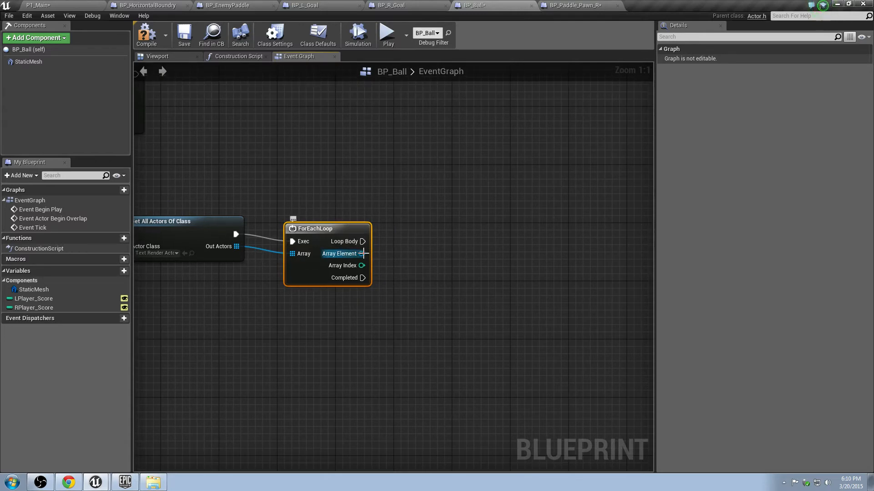
left_click_drag(363, 253, 406, 234)
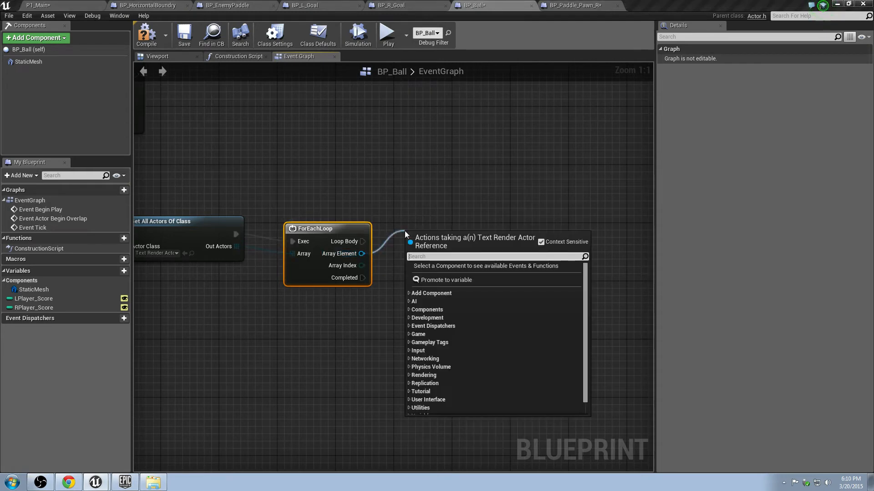
type("cast")
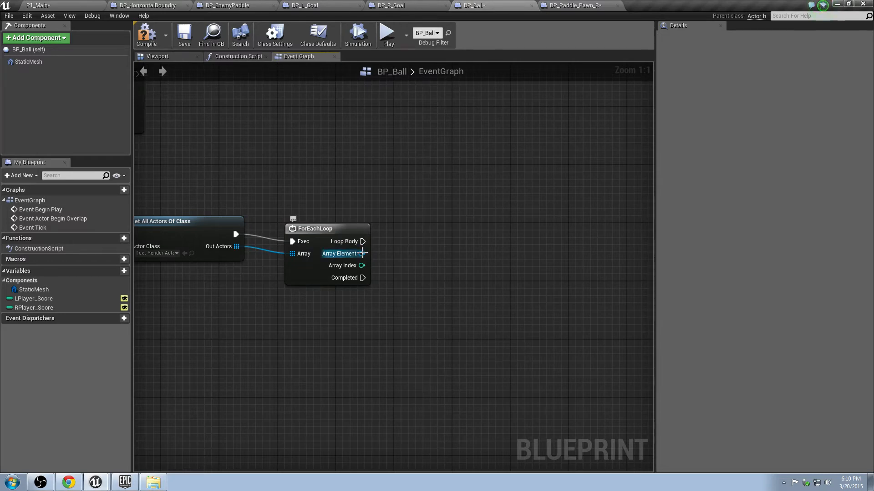
type("cast to")
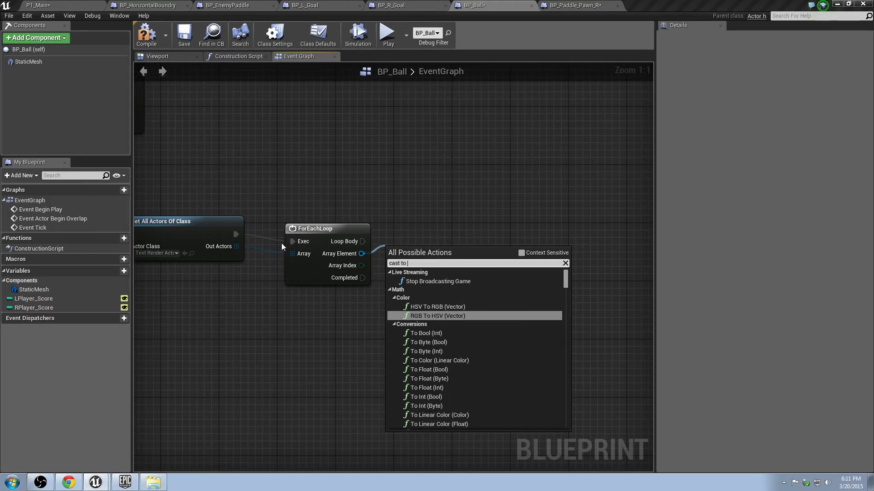
type("Text")
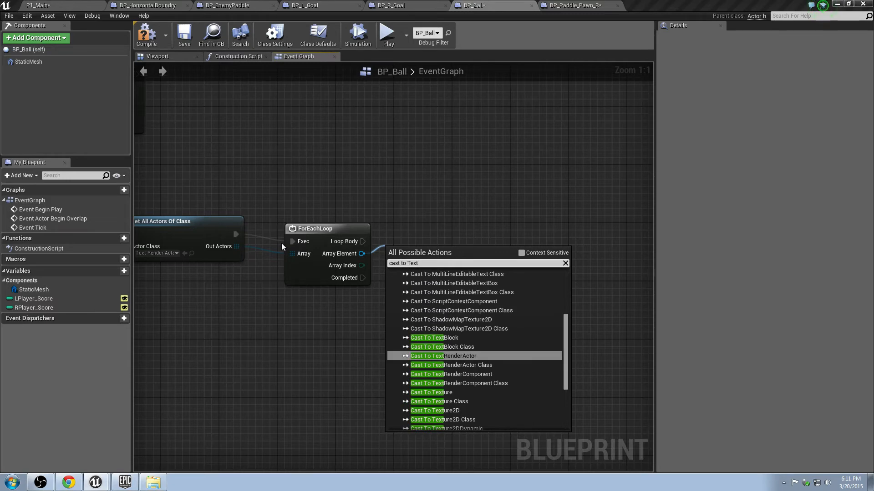
left_click(443, 356)
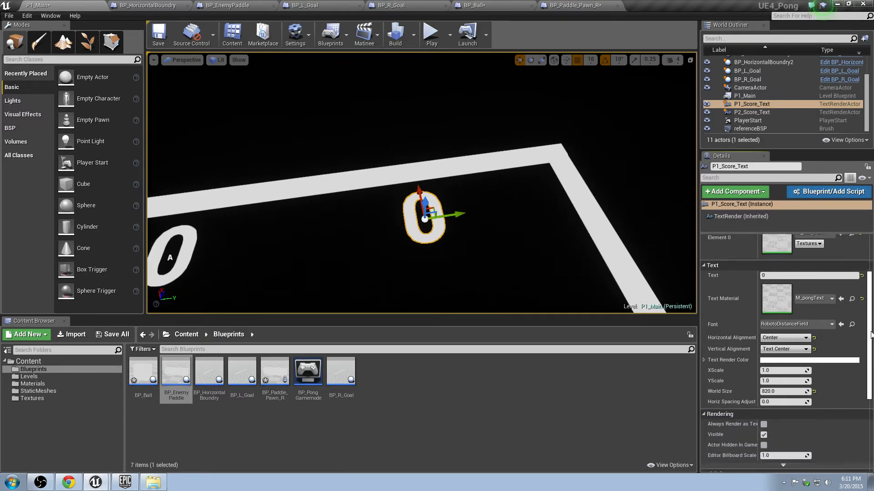
Give P1_Score_Text the component tag R_Player_Score_Tag
scroll("down", 3)
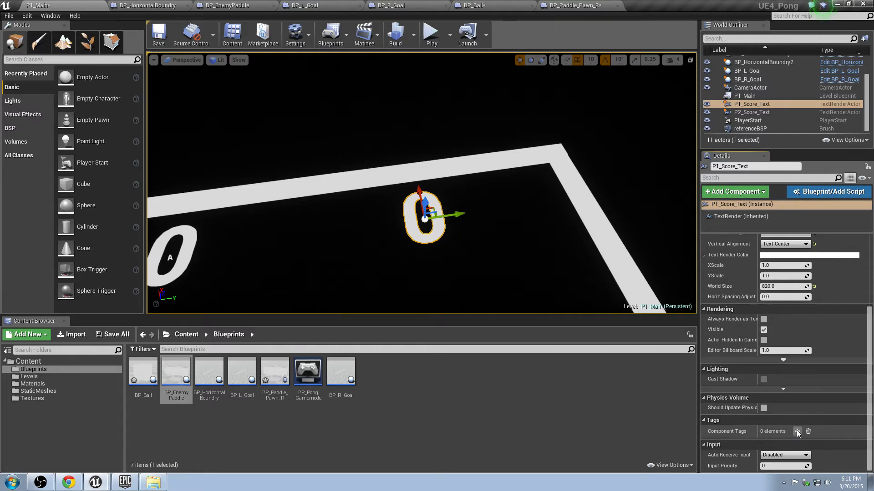
left_click(796, 432)
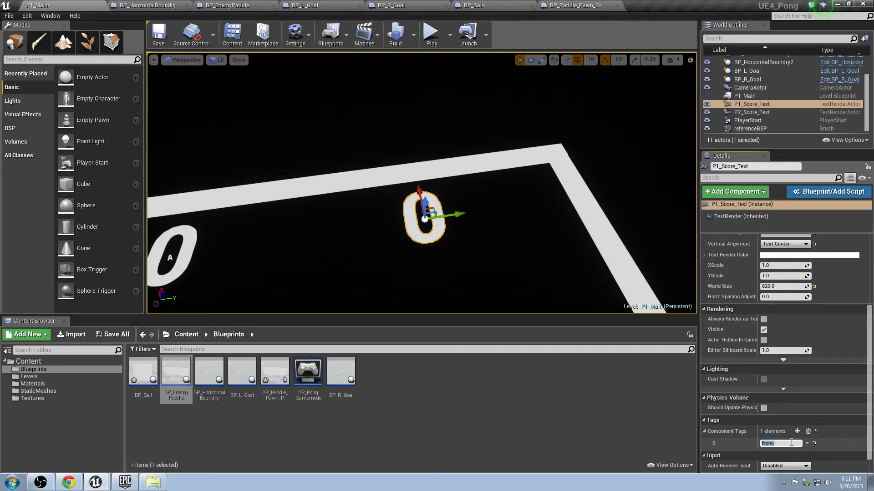
type("P1_Scor")
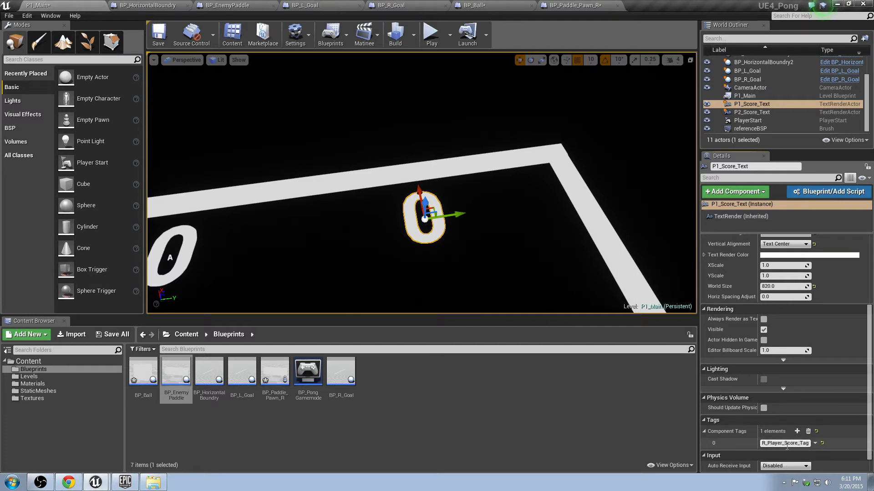
left_click(785, 444)
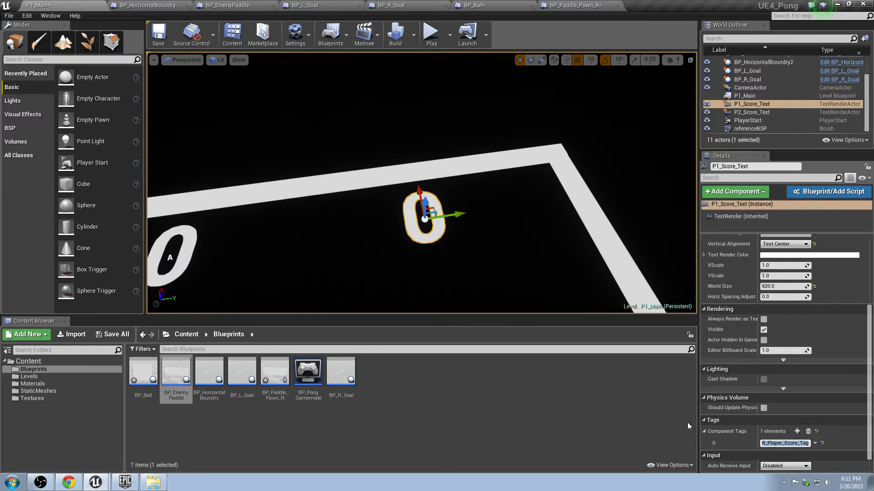
mouse_move(450, 230)
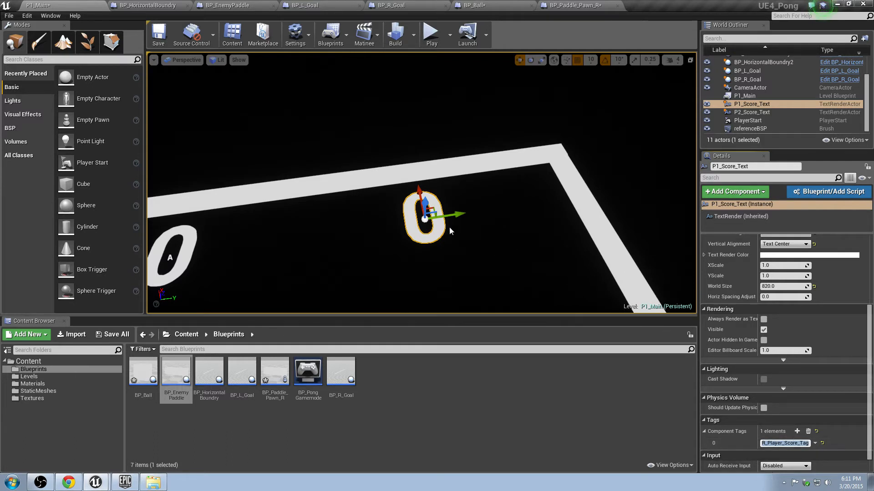
Select P2_Score_Text and add a component tag entry for it
left_click_drag(450, 231, 434, 212)
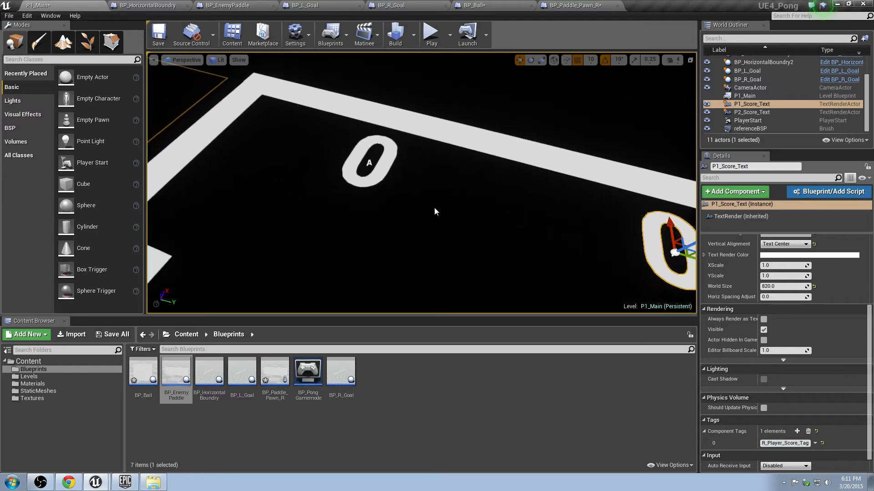
left_click(752, 112)
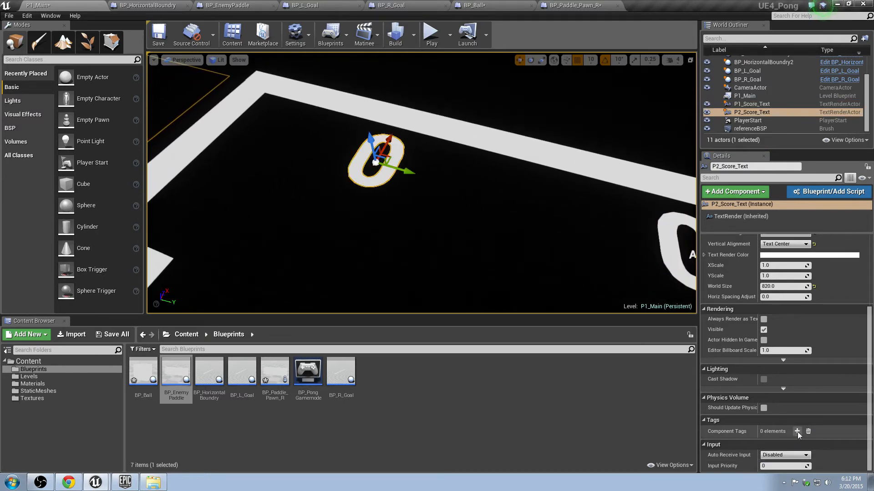
left_click(797, 431)
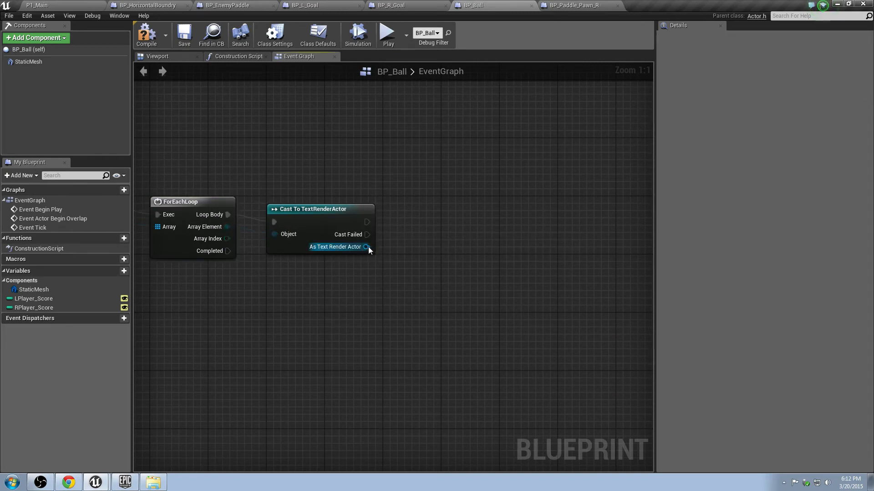
Add a Component Has Tag node from the cast's As Text Render Actor output and fill in the player score tag name
left_click_drag(368, 247, 400, 270)
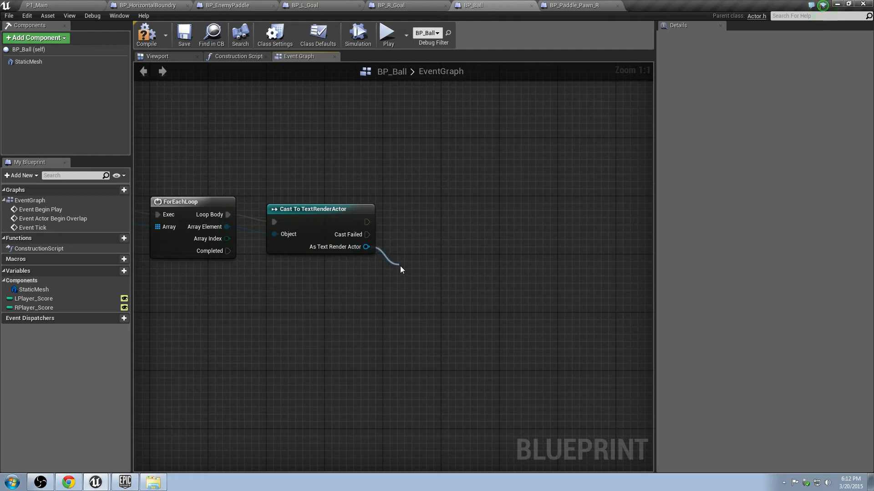
left_click(402, 270)
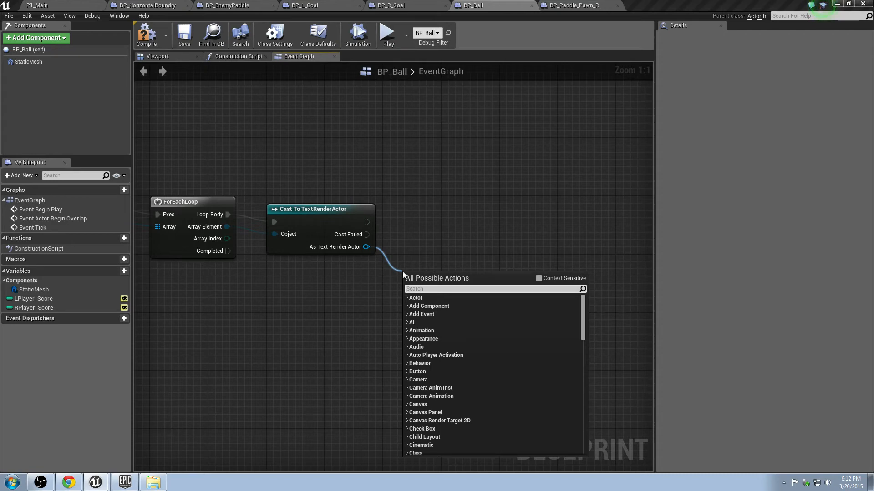
type("componen")
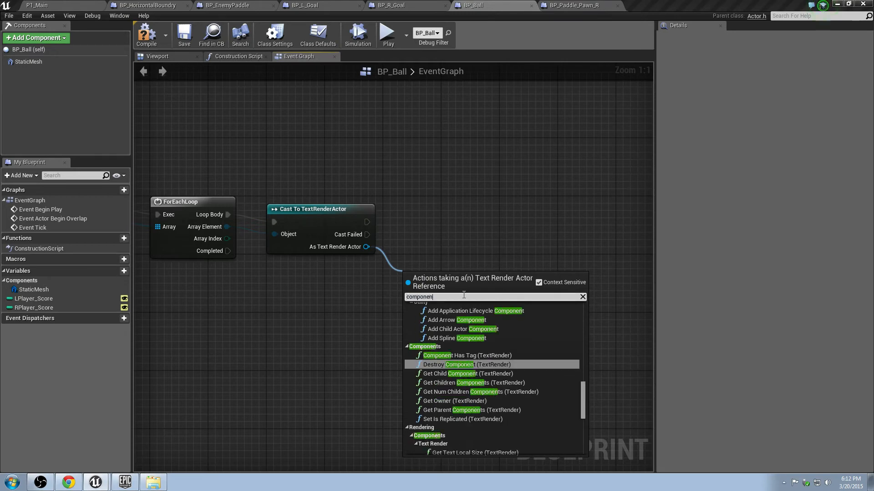
type("has")
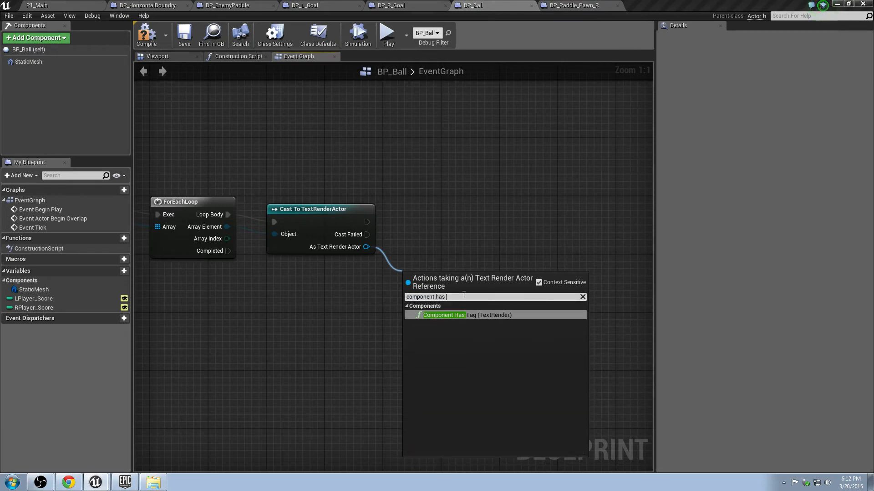
left_click(443, 315)
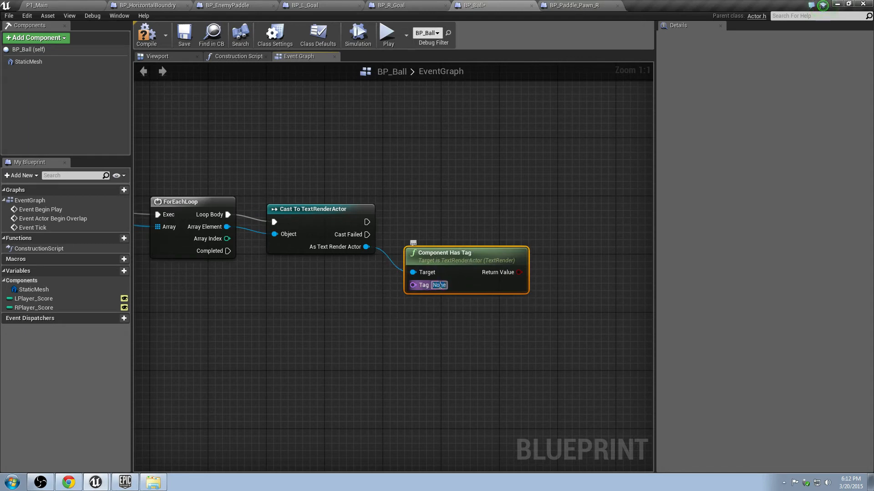
type("L_Player_Score_Tag")
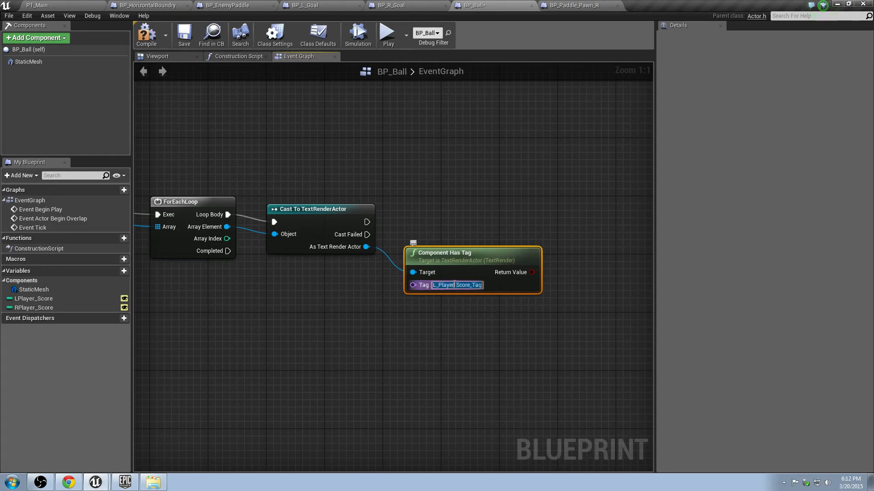
scroll("down", 3)
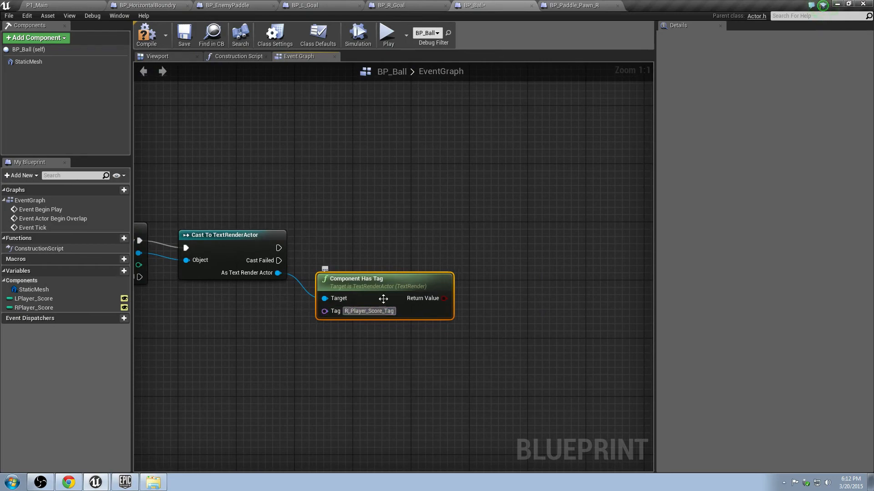
Feed the Component Has Tag return value into the Branch condition, checking the tags in the level and goal blueprints
left_click_drag(383, 298, 383, 283)
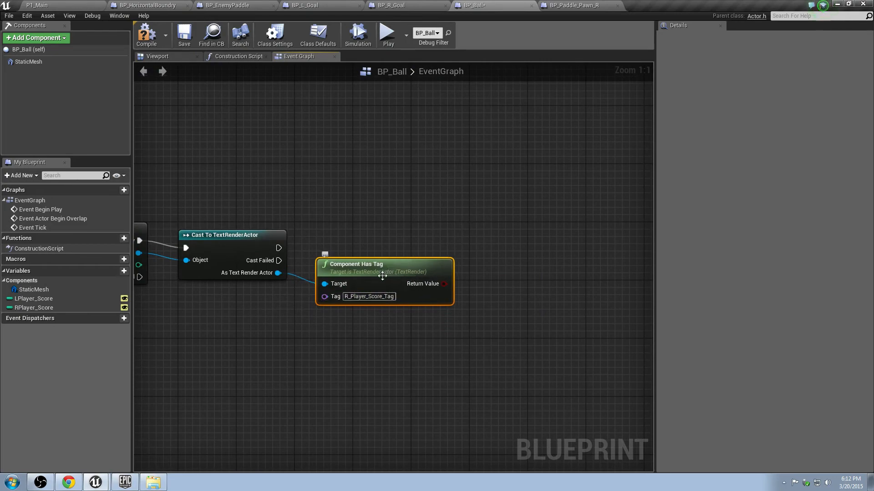
left_click(32, 5)
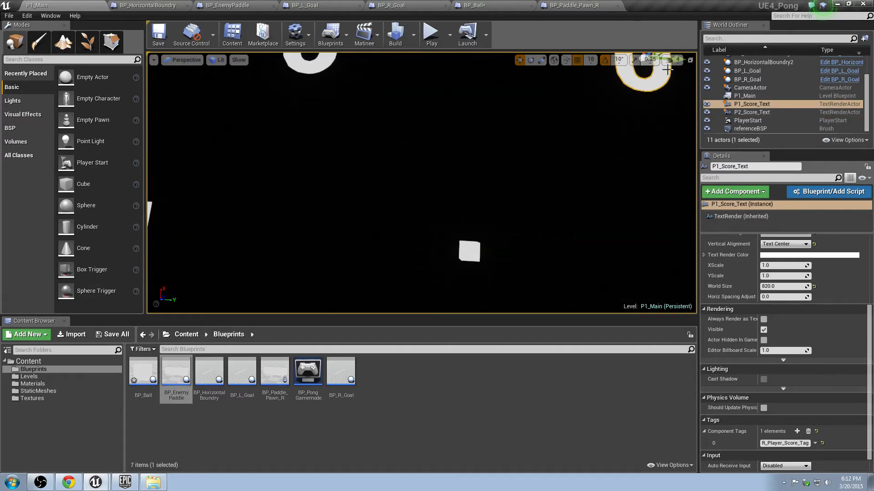
left_click(572, 5)
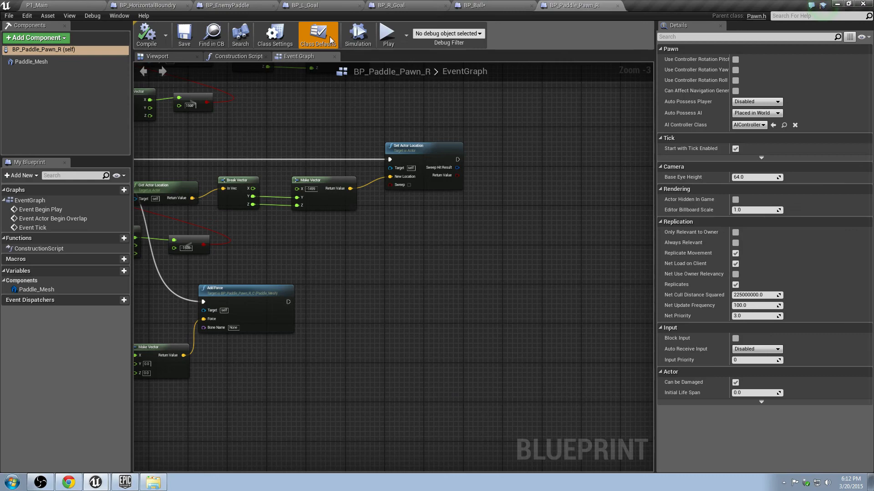
left_click(397, 6)
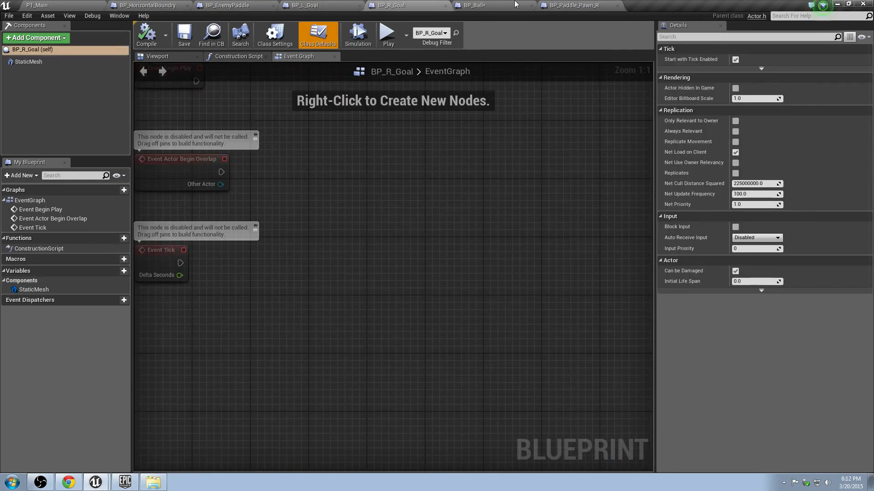
left_click(480, 5)
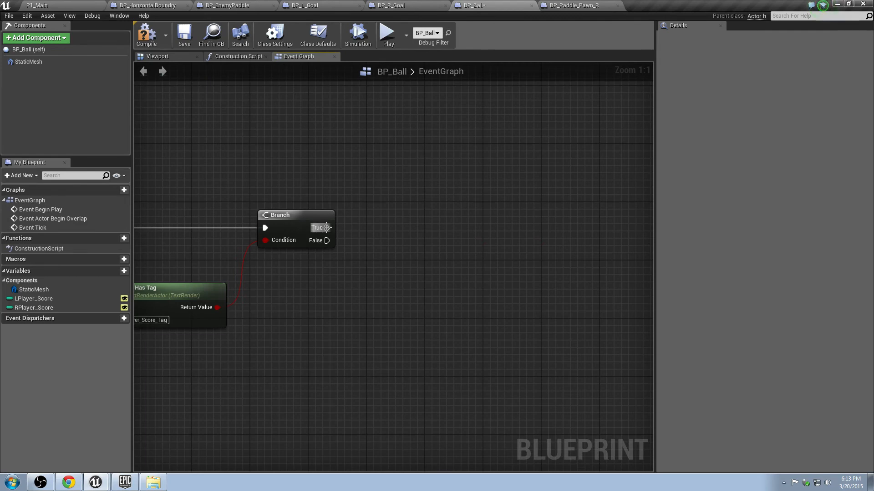
Try to add a Set Text action off the Branch True pin, then cancel the unmatched search
left_click_drag(328, 227, 396, 233)
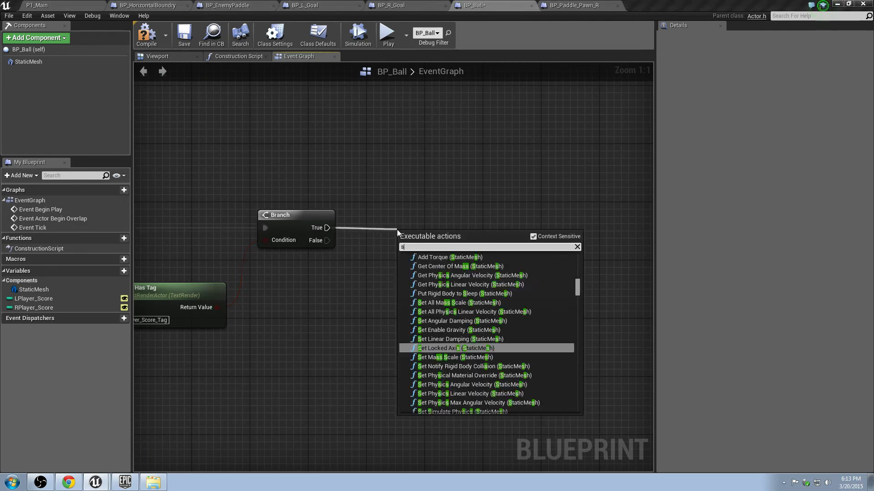
type("et text")
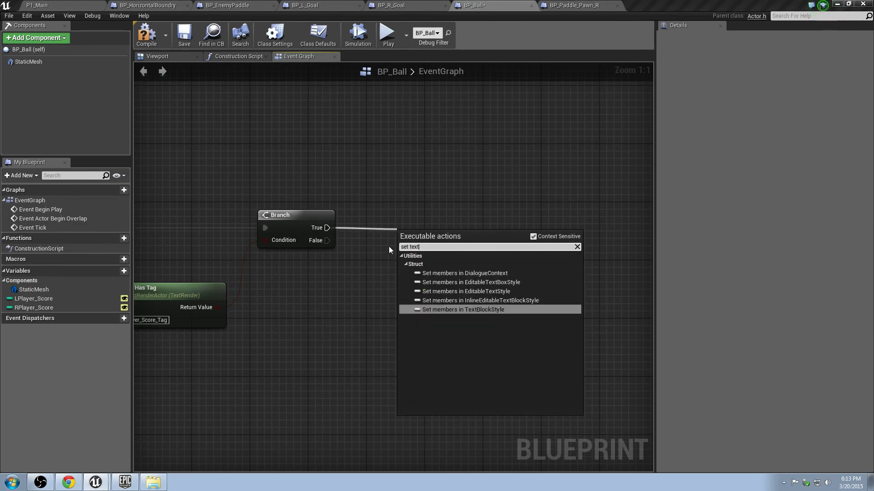
left_click(533, 237)
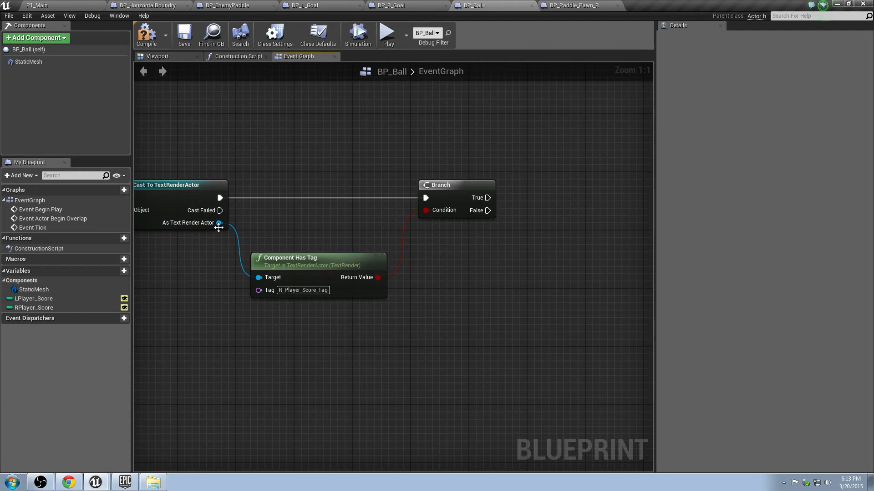
Add a Set Text (TextRender) node targeting the cast As Text Render Actor after the Branch
left_click_drag(219, 223, 534, 216)
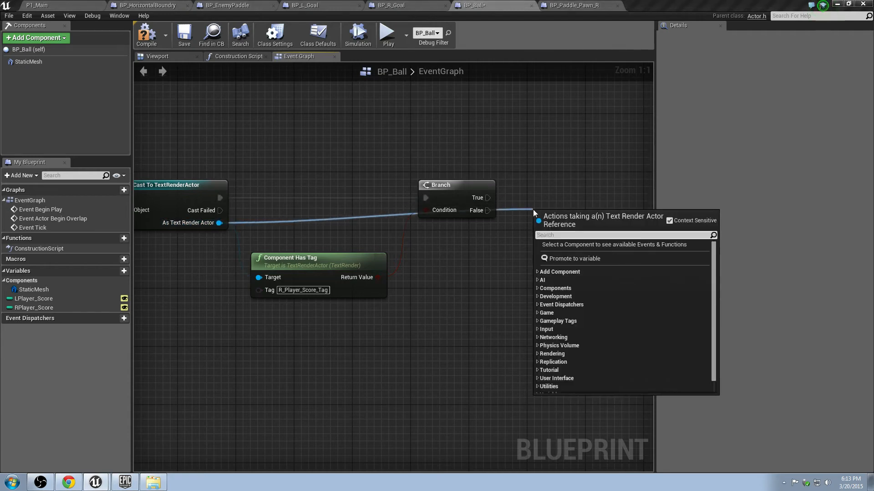
type("set text")
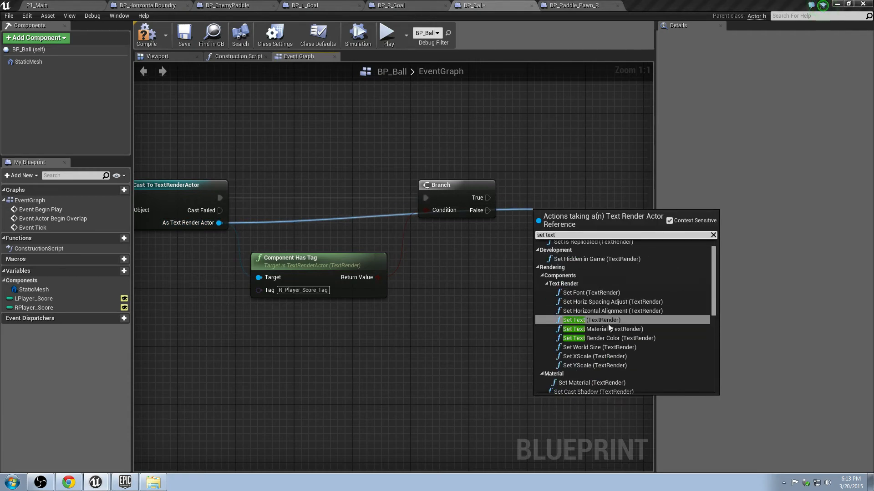
left_click(573, 320)
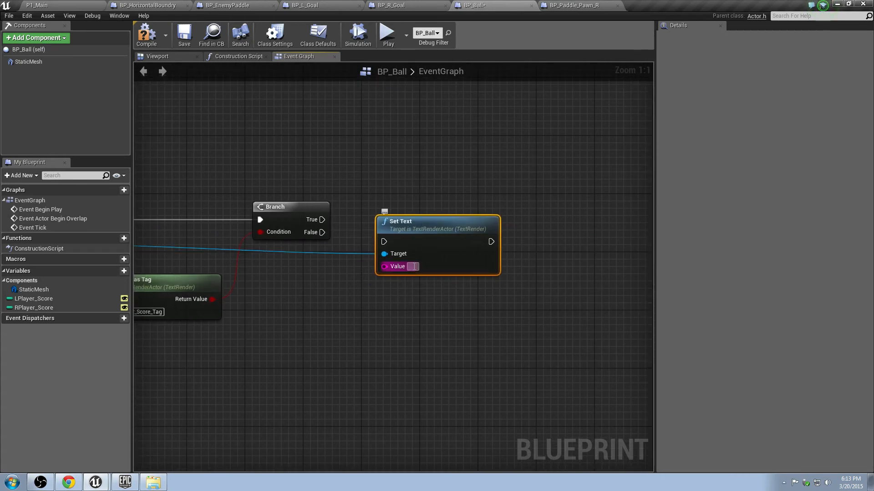
left_click(27, 5)
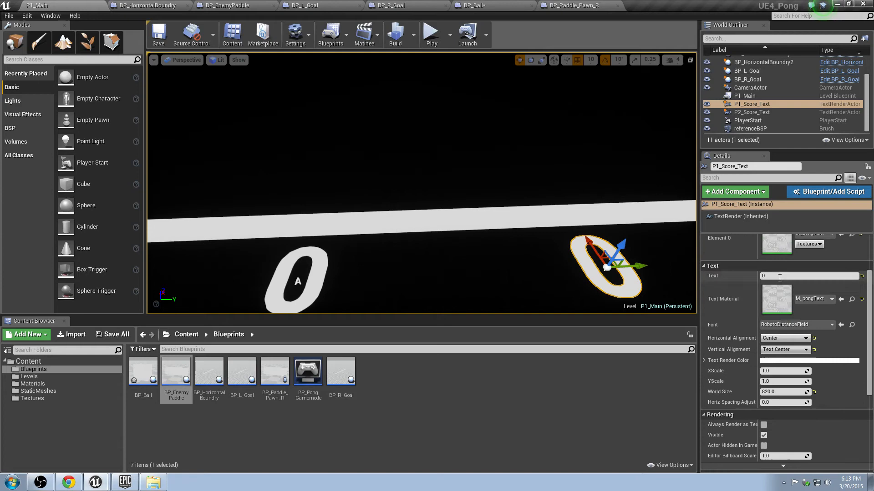
left_click(481, 5)
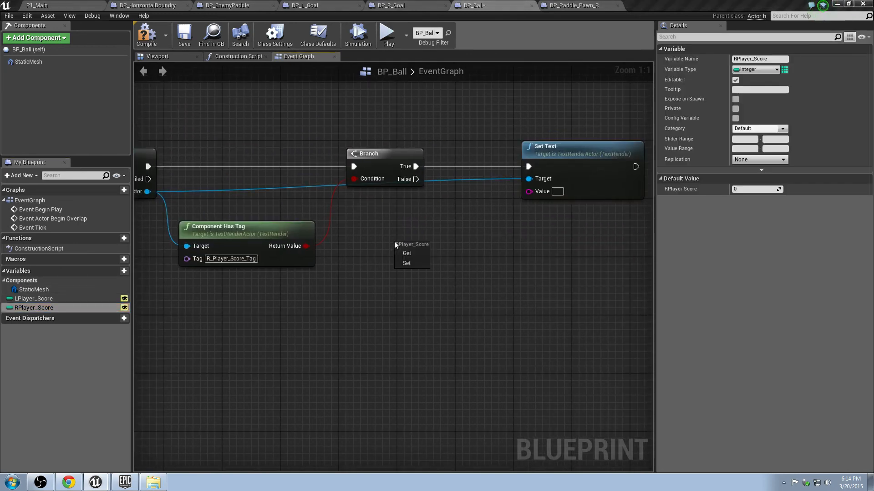
Get RPlayer_Score and feed it into Set Text's Value through the auto conversion node
left_click(407, 253)
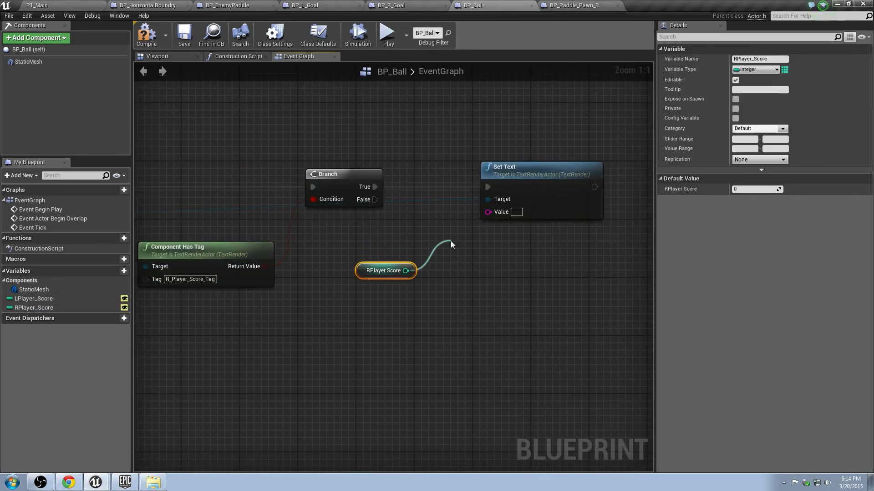
left_click_drag(405, 270, 452, 246)
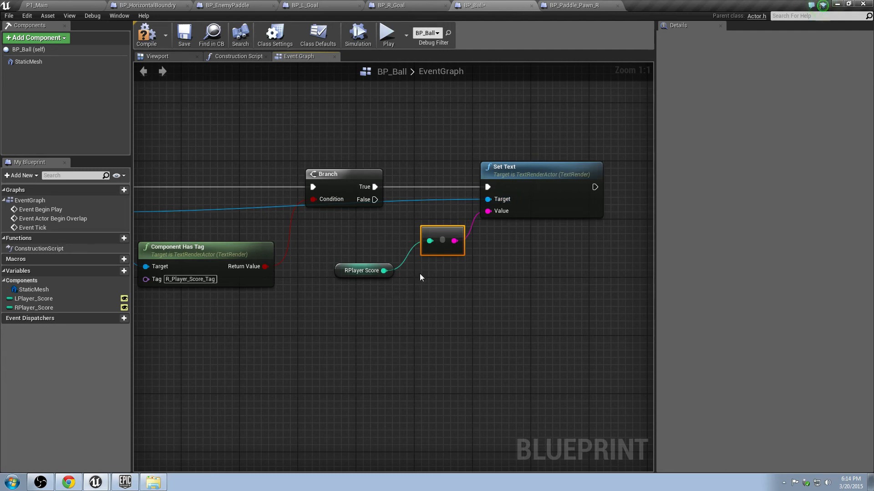
scroll("down", 3)
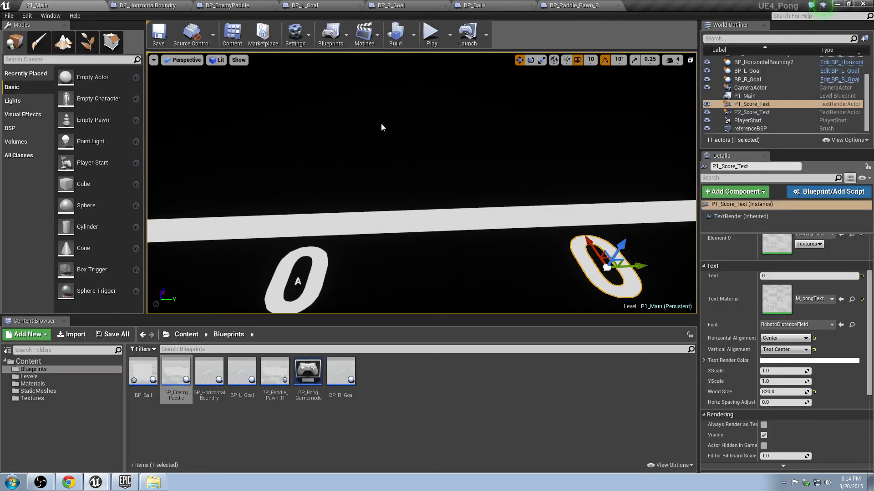
Save BP_Ball and the level, test-play Pong showing 0–0, then move to BP_Paddle_Pawn_R
left_click(480, 5)
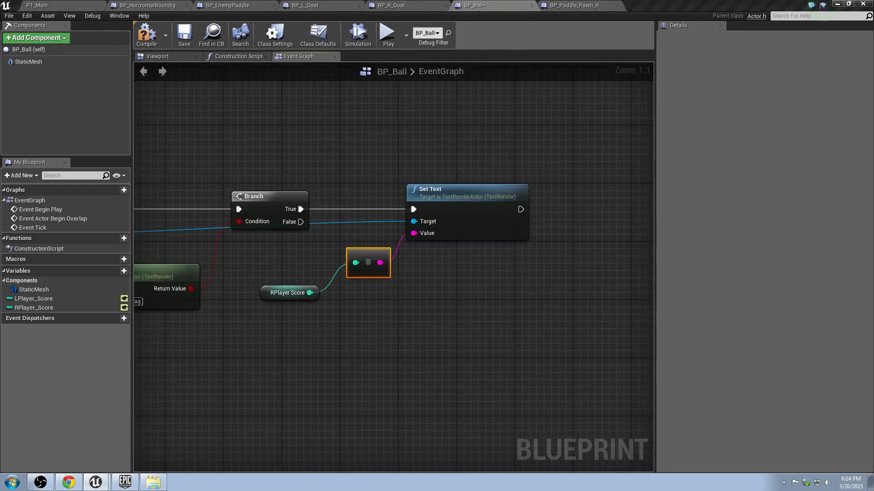
left_click(183, 34)
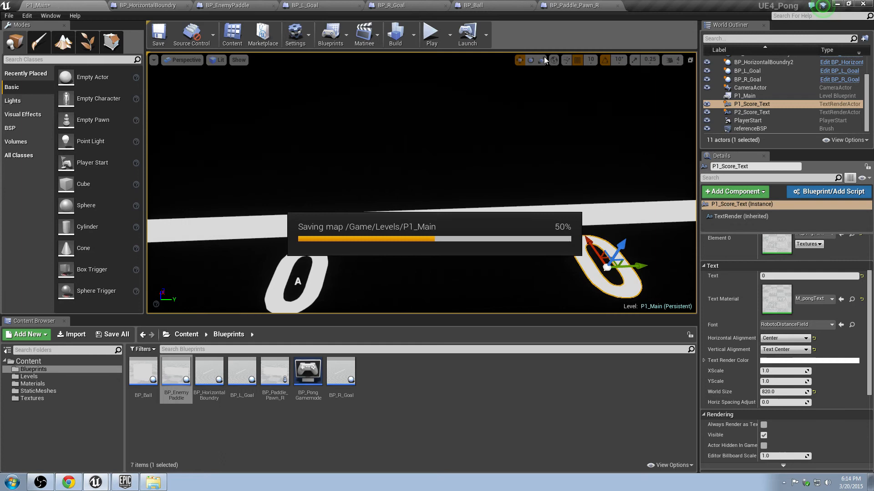
left_click(432, 33)
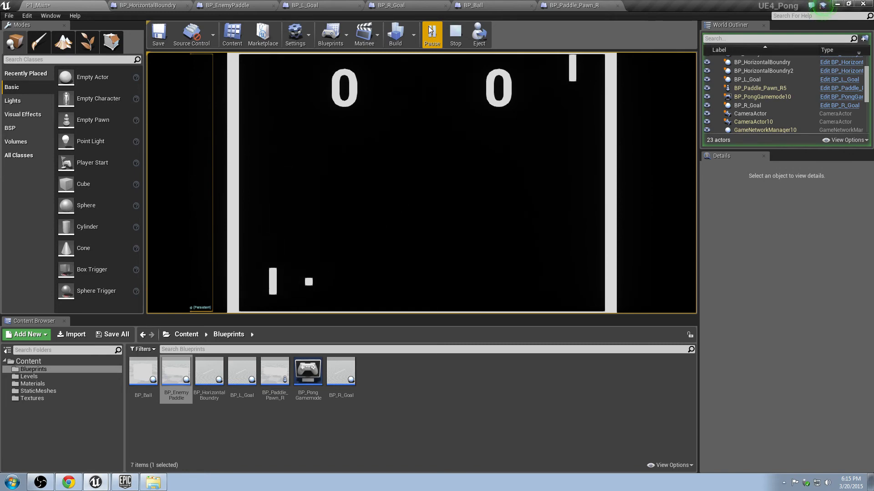
left_click(576, 8)
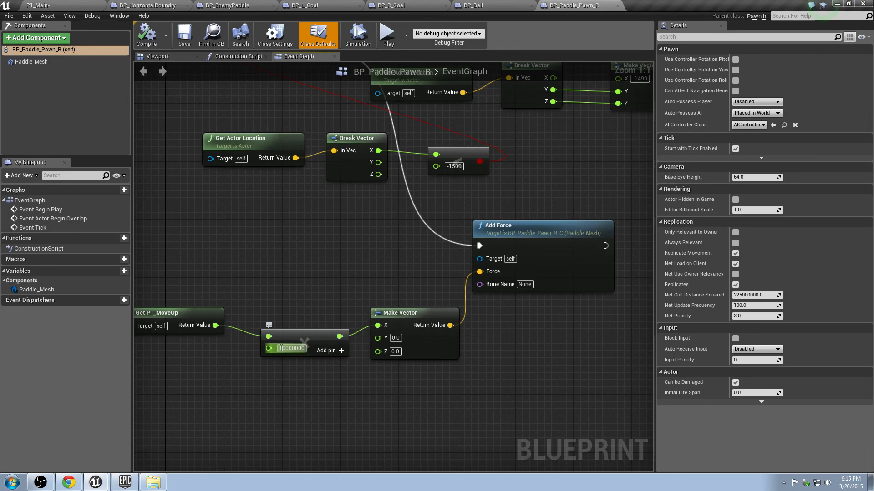
Set the right paddle's move-up force multiplier to 50000000 and test-play the level
type("50000000")
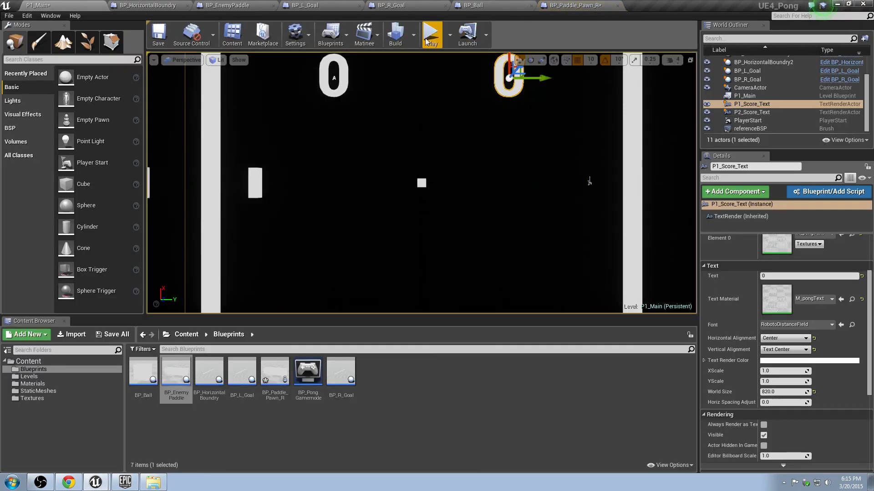
left_click(432, 32)
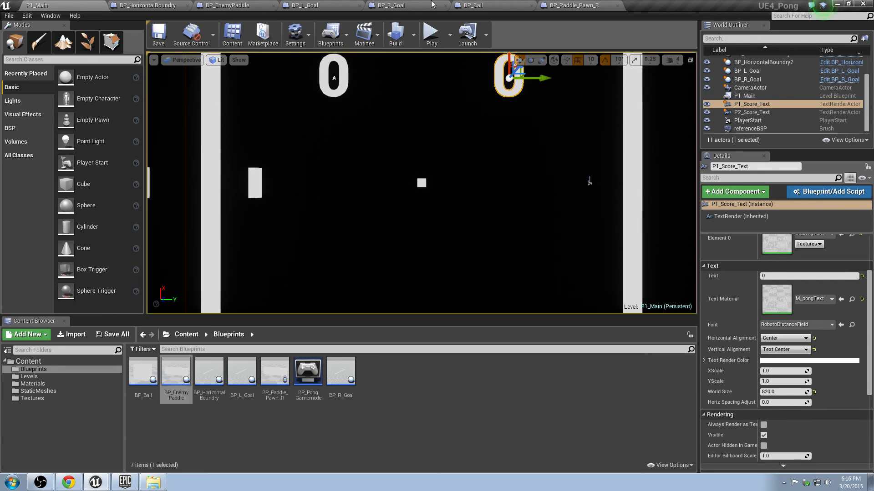
left_click(578, 6)
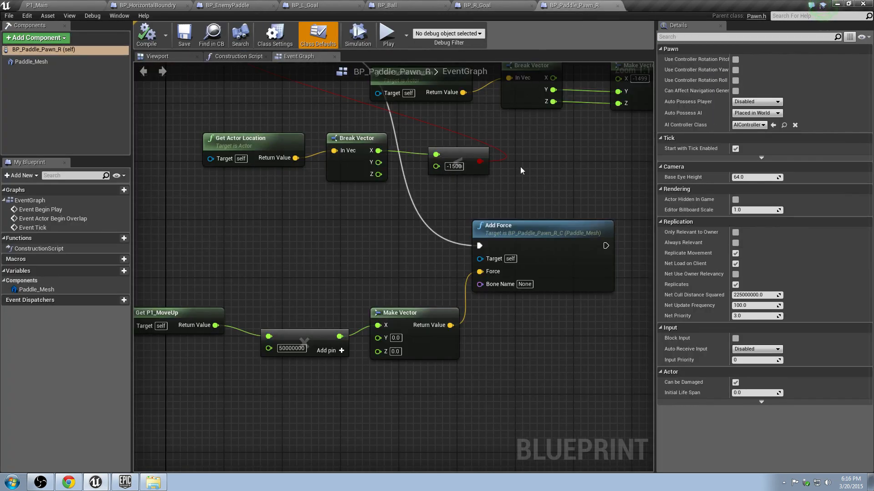
Change the paddle multiplier to 15000000, save it, and duplicate the score-text chain in BP_Ball
scroll("down", 3)
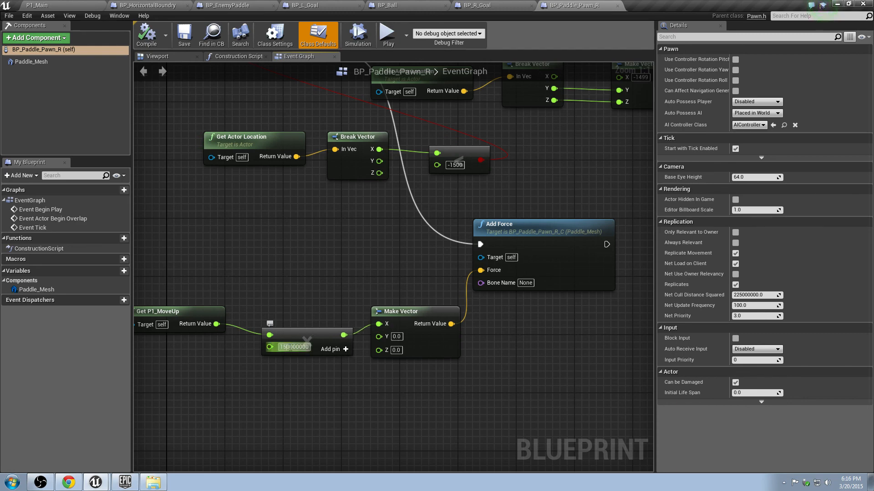
left_click(183, 35)
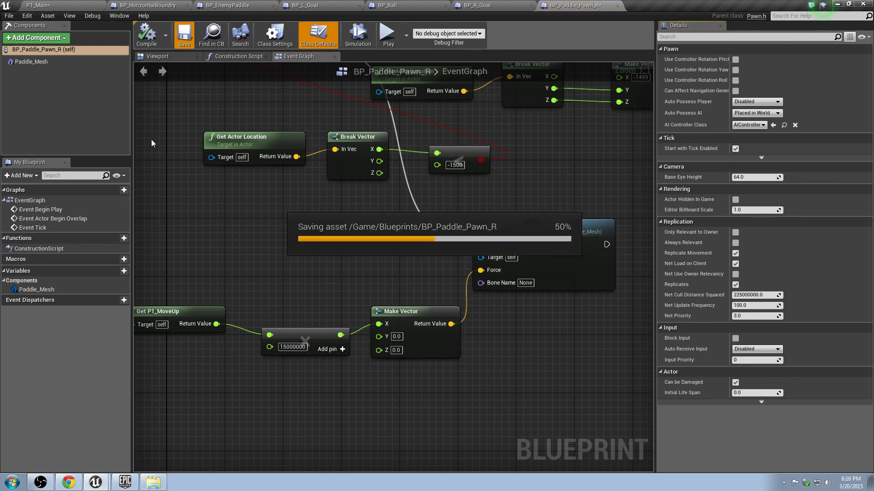
left_click(28, 4)
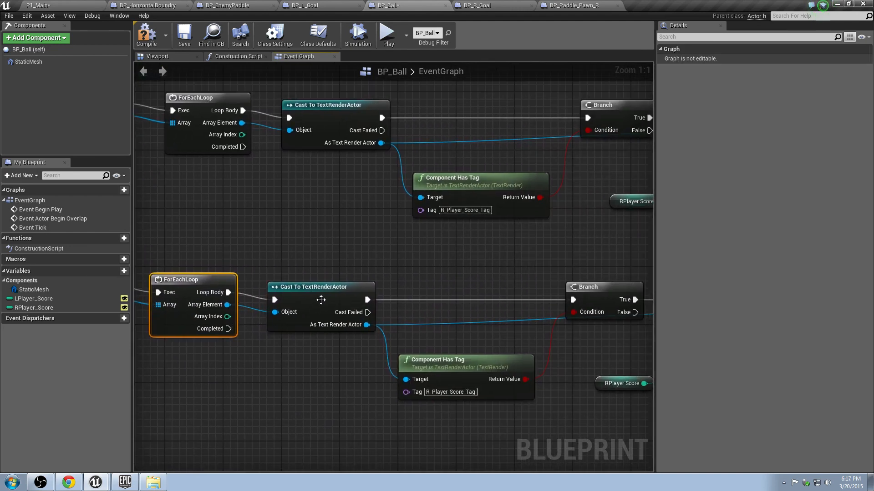
Set the duplicated Component Has Tag check to L_Player_Score_Tag and test-play Pong at 0–0
left_click(313, 286)
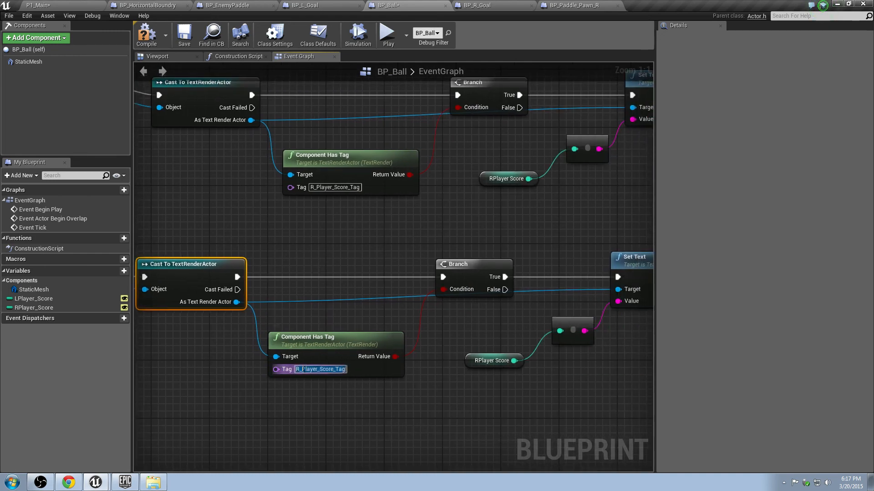
type("L_Player_Score_Tag")
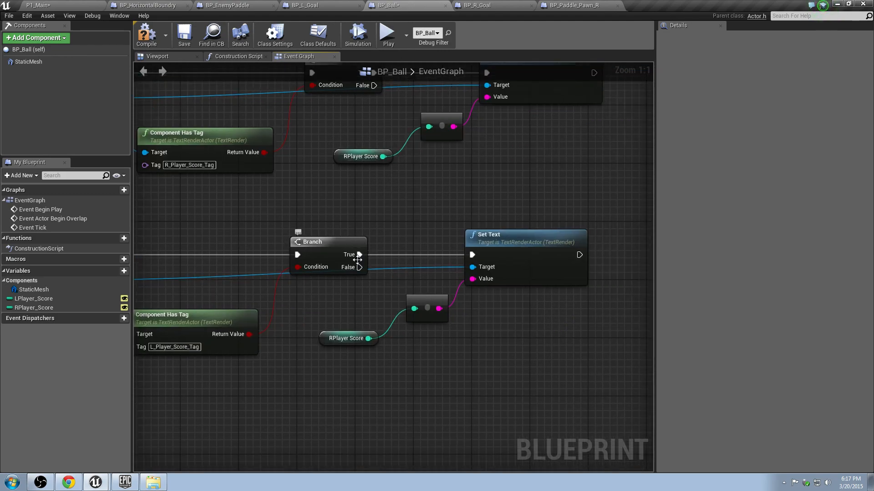
left_click(327, 242)
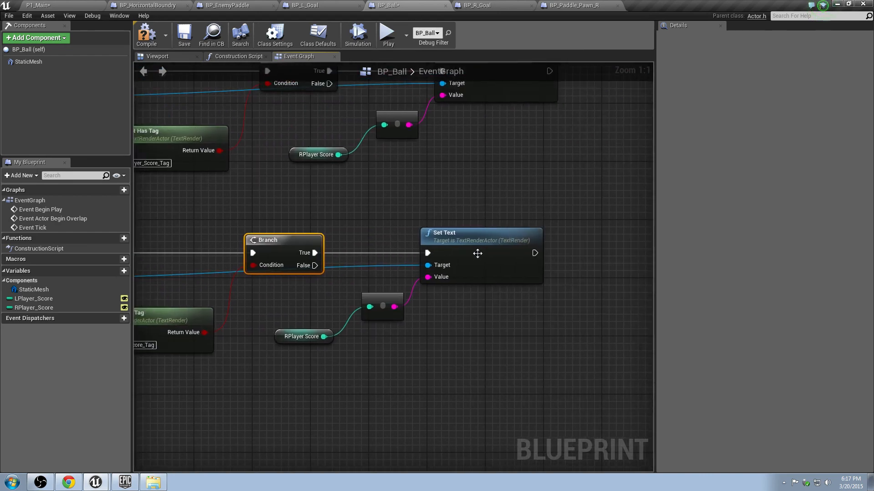
left_click(303, 336)
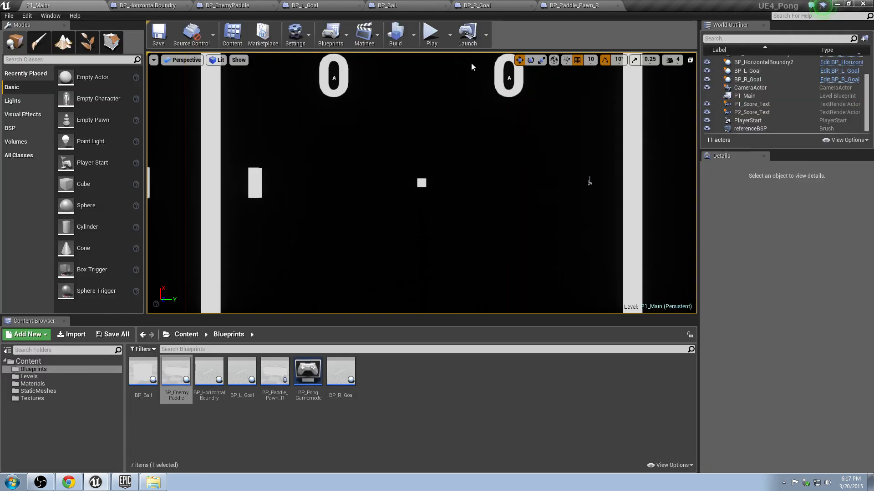
left_click(431, 33)
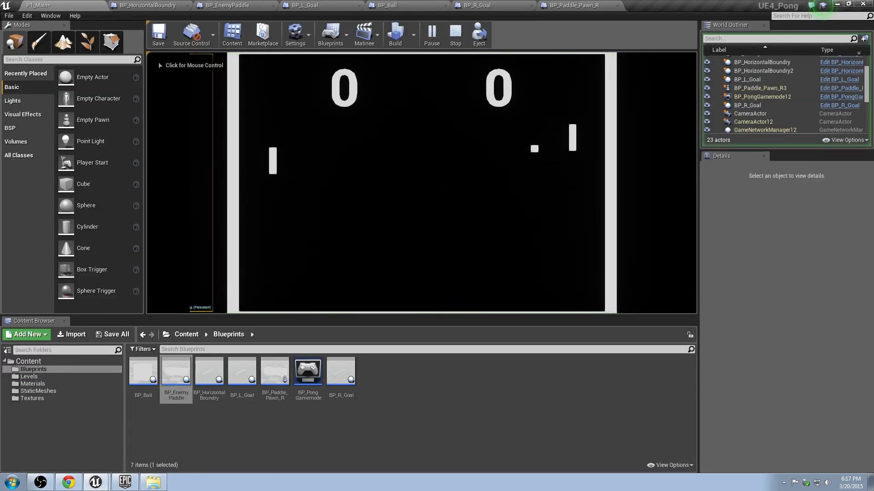